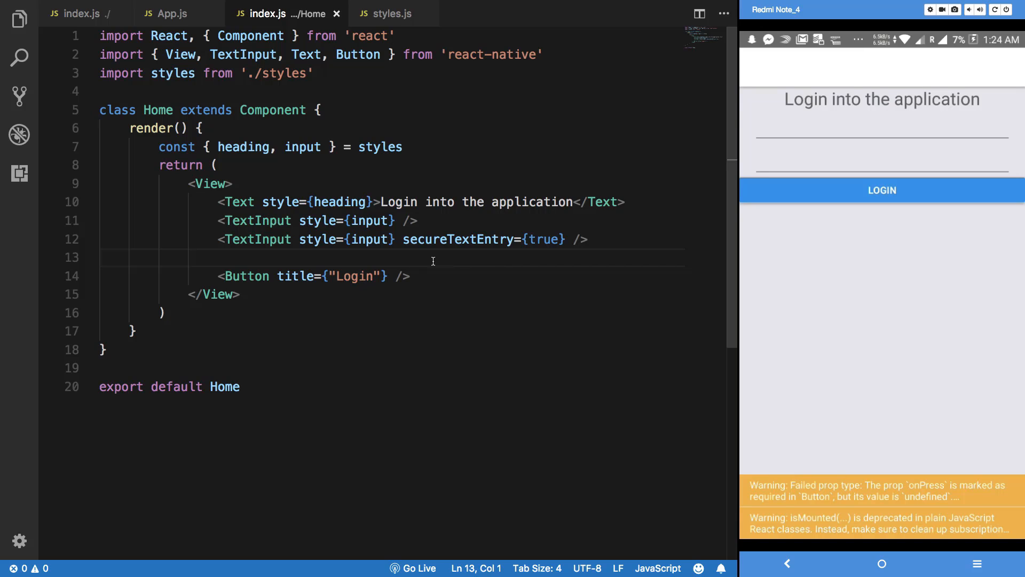
mouse_move(337, 201)
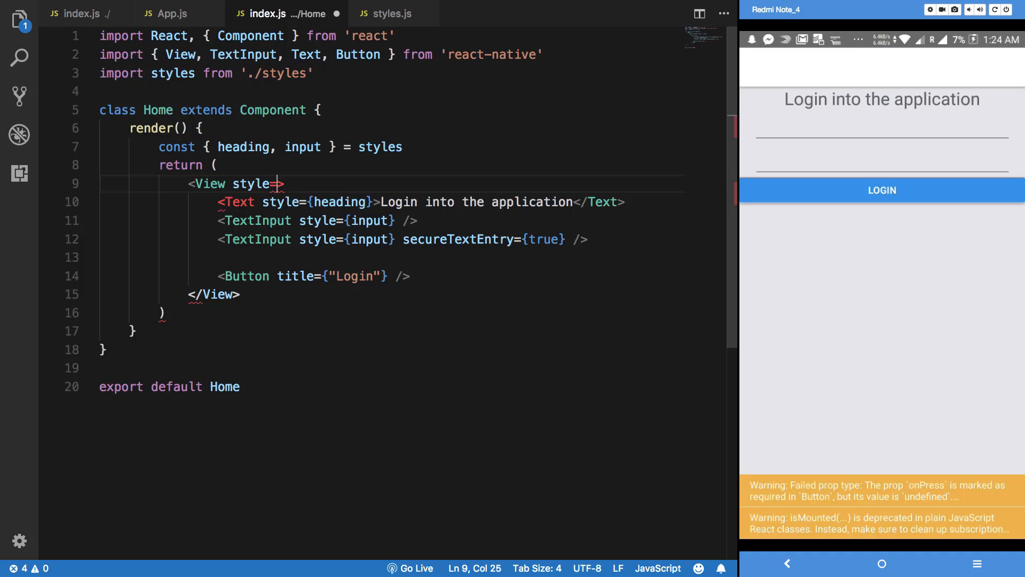
Step: Add style={parent} to the outer View and destructure parent from styles alongside heading and input
type("{")
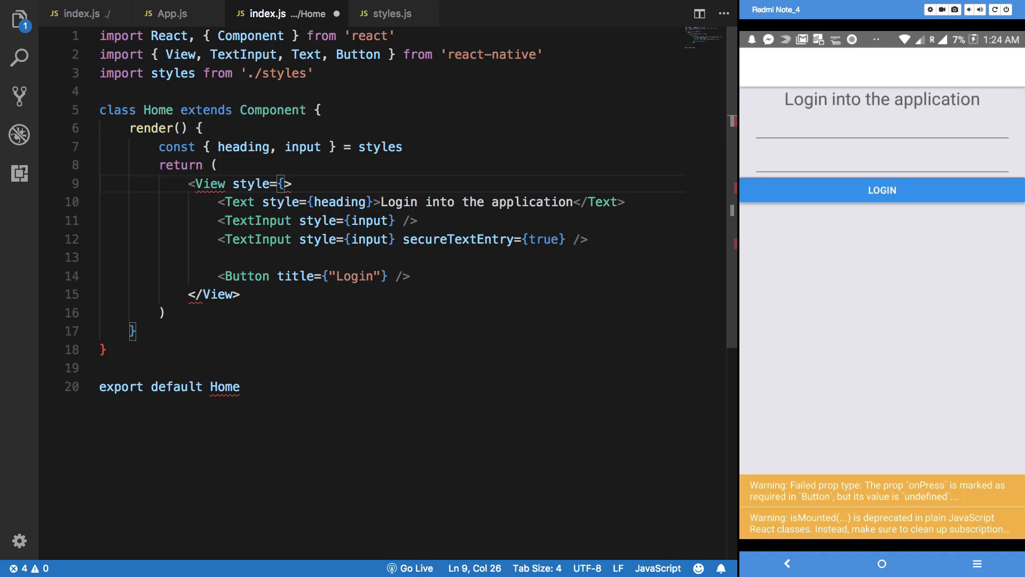
type("parent")
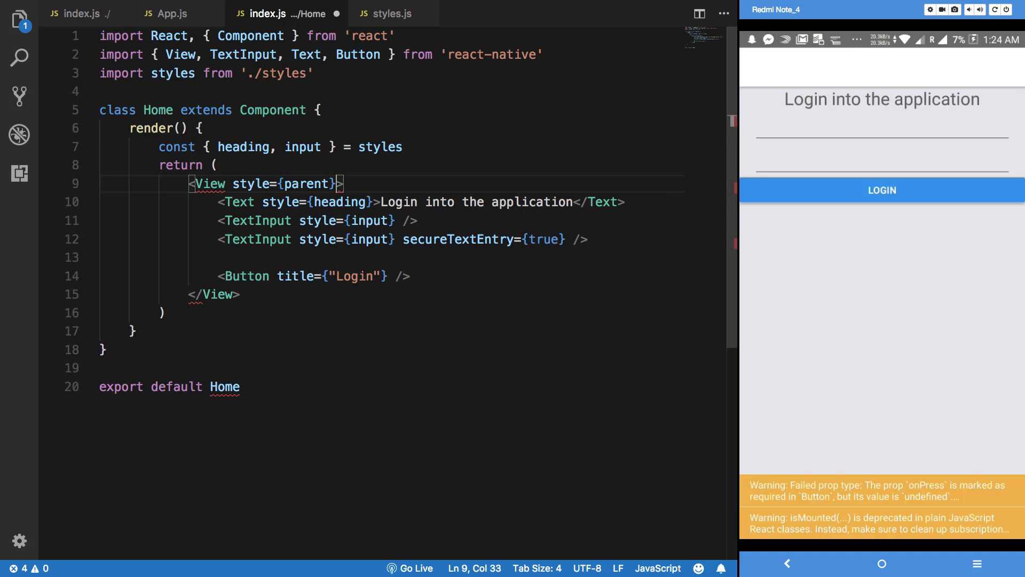
type(", parent")
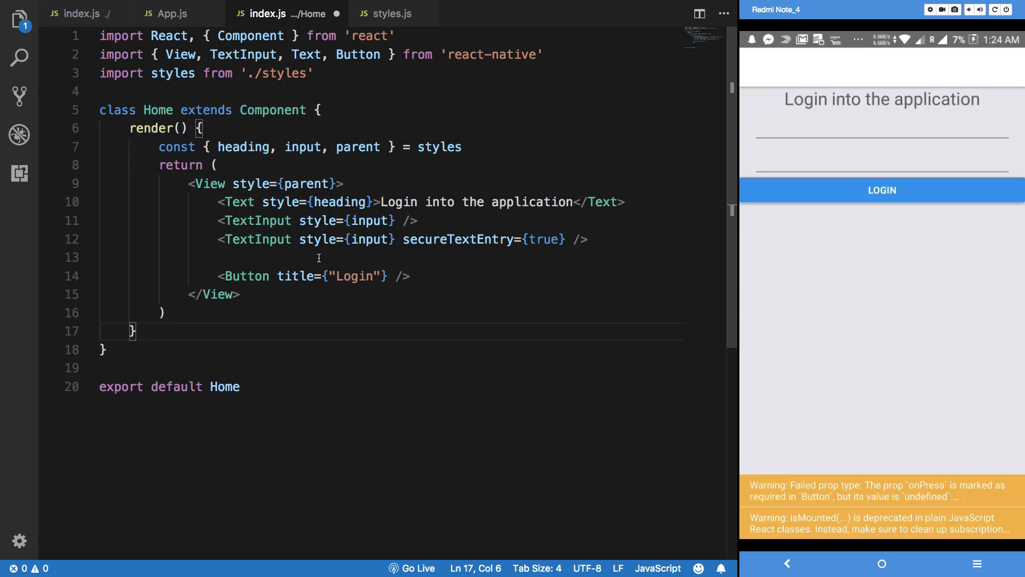
Step: Add a parent style with flex: 1 and justifyContent: 'center' to styles.js
left_click(390, 14)
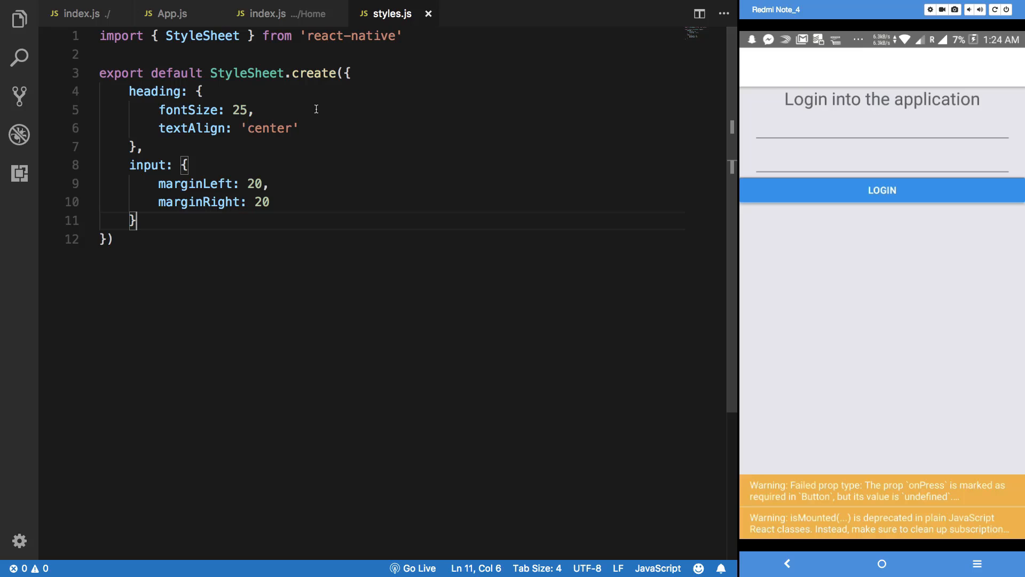
type("parent")
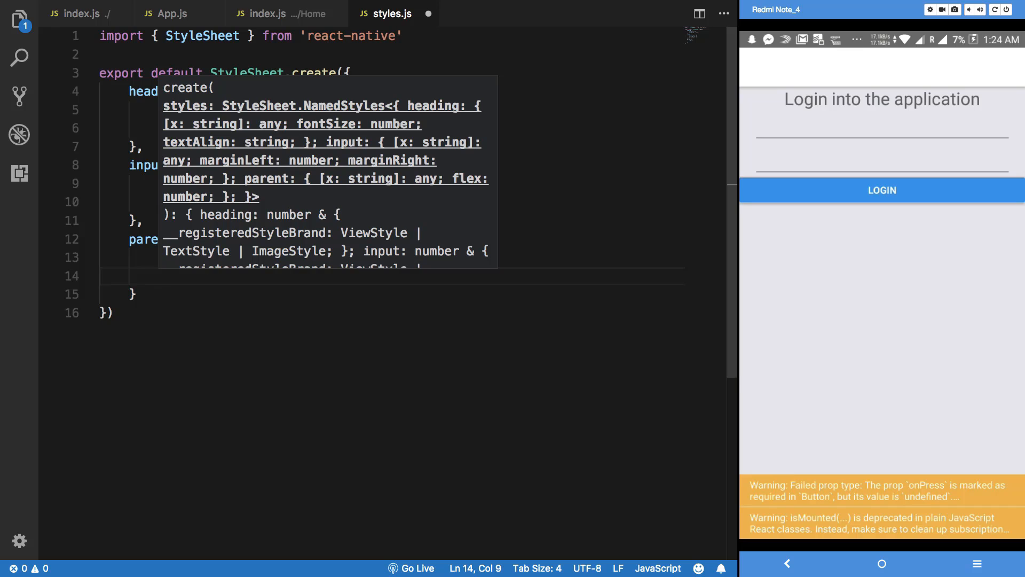
type("justifyContent: 'c")
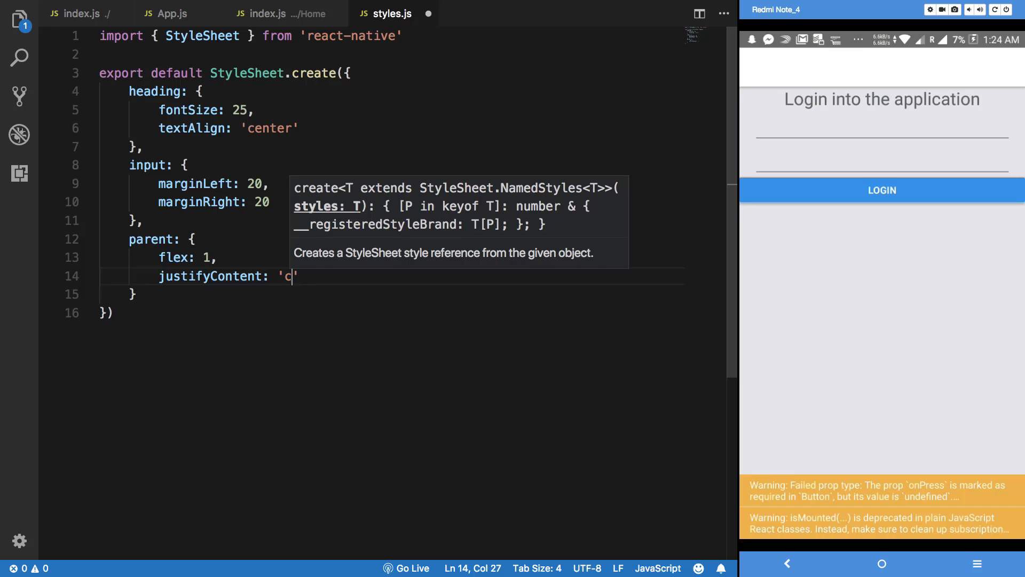
type("enter")
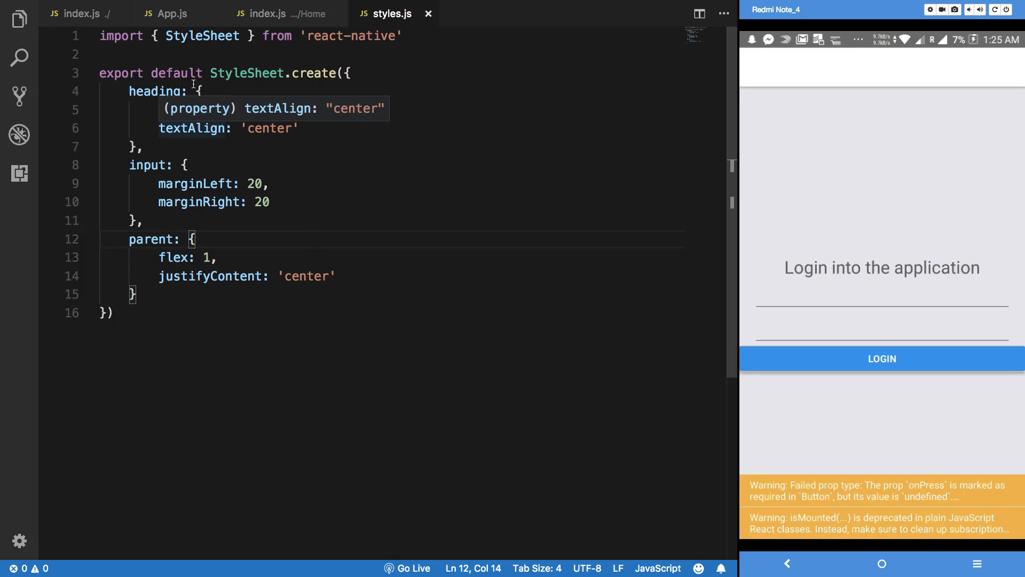
left_click(281, 12)
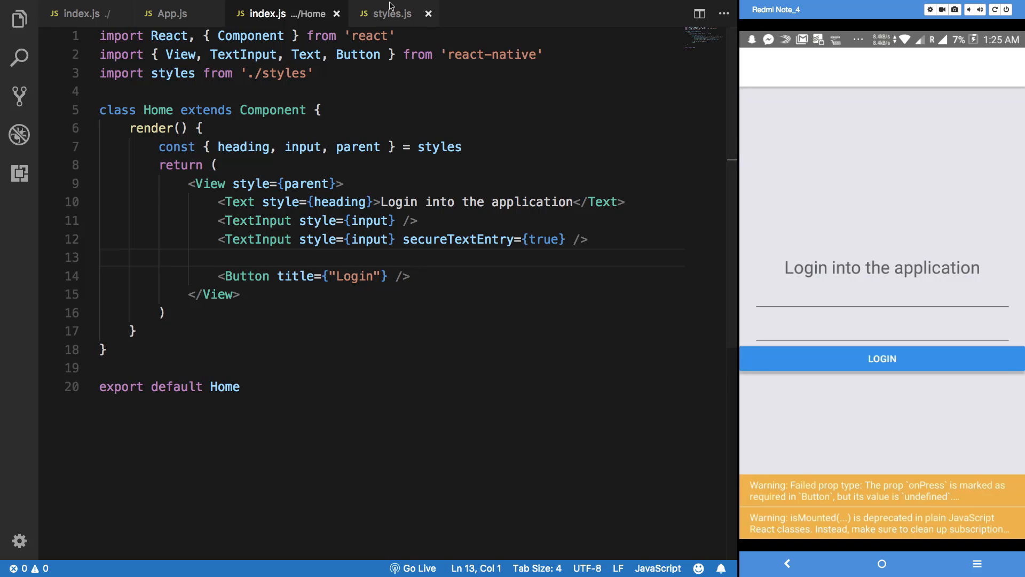
left_click(390, 13)
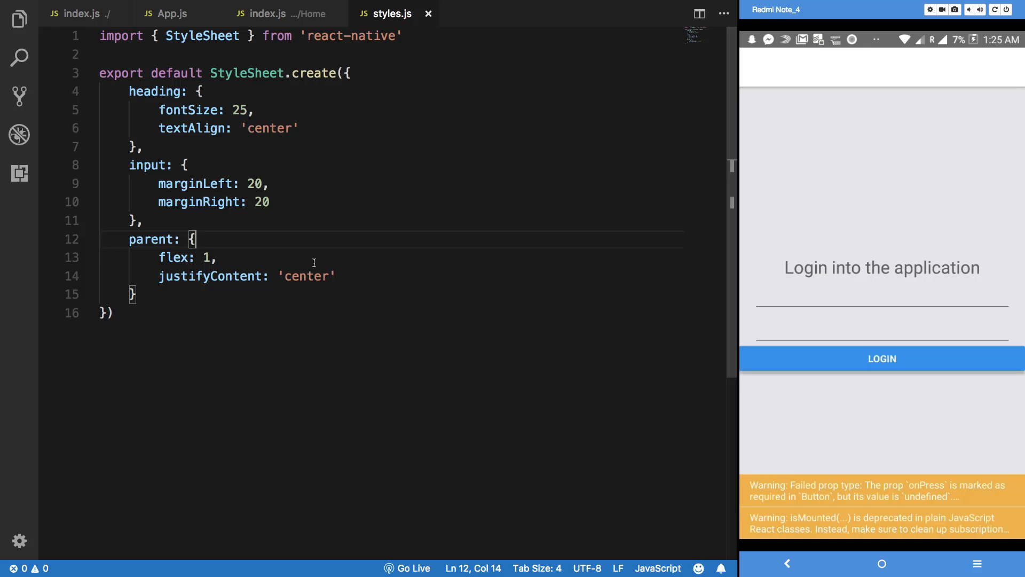
mouse_move(428, 68)
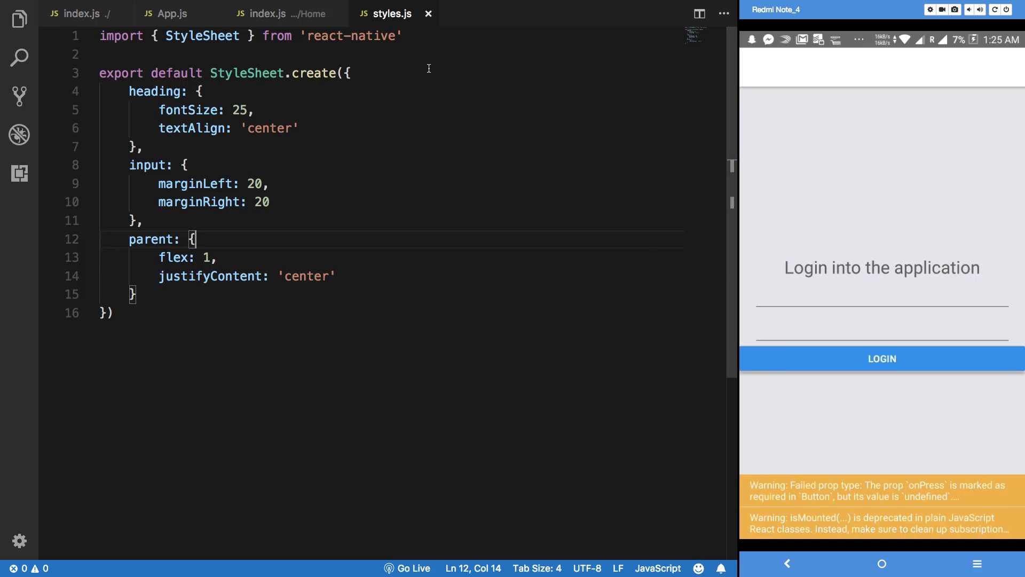
left_click(282, 14)
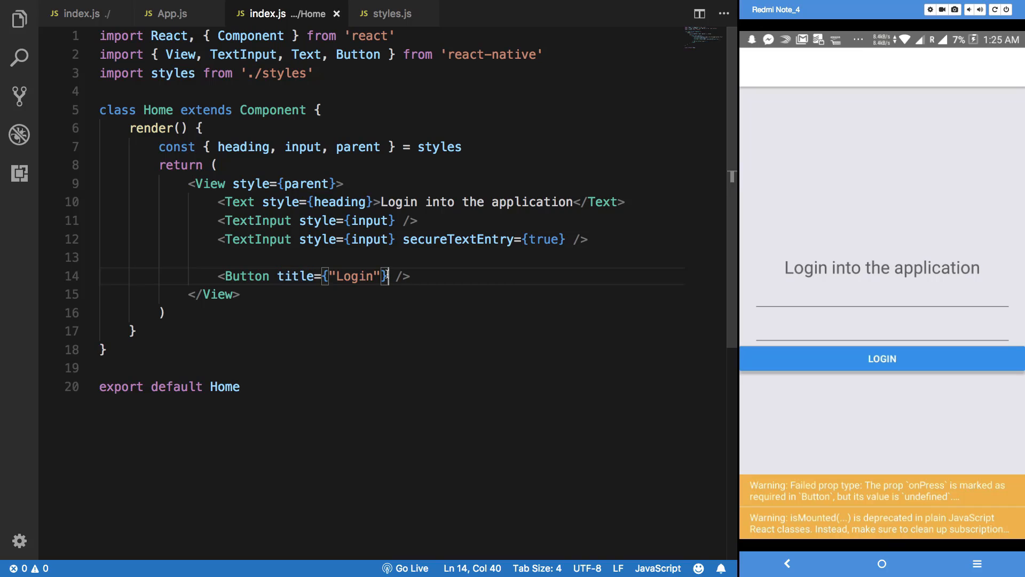
Step: Give the Login button onPress={_ => this.checkLogin()} and open a blank line in the class
type("onPress")
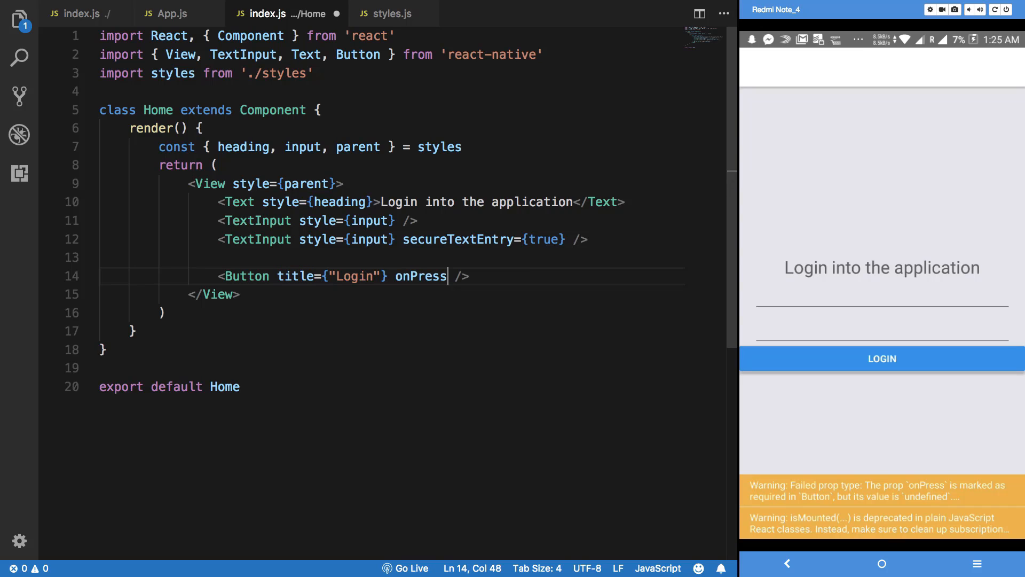
type("={}")
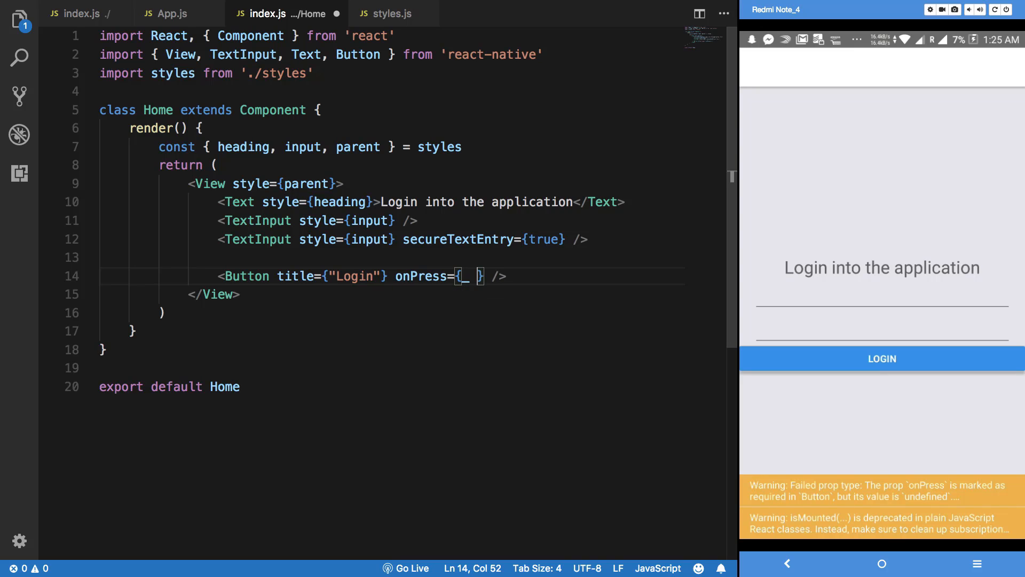
type("=> this.")
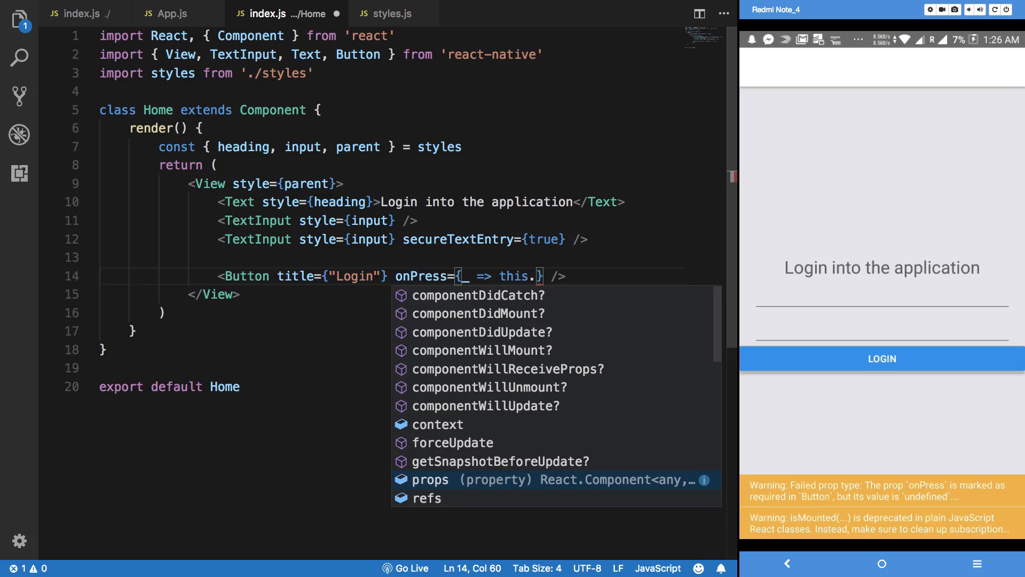
type("checkLogin()")
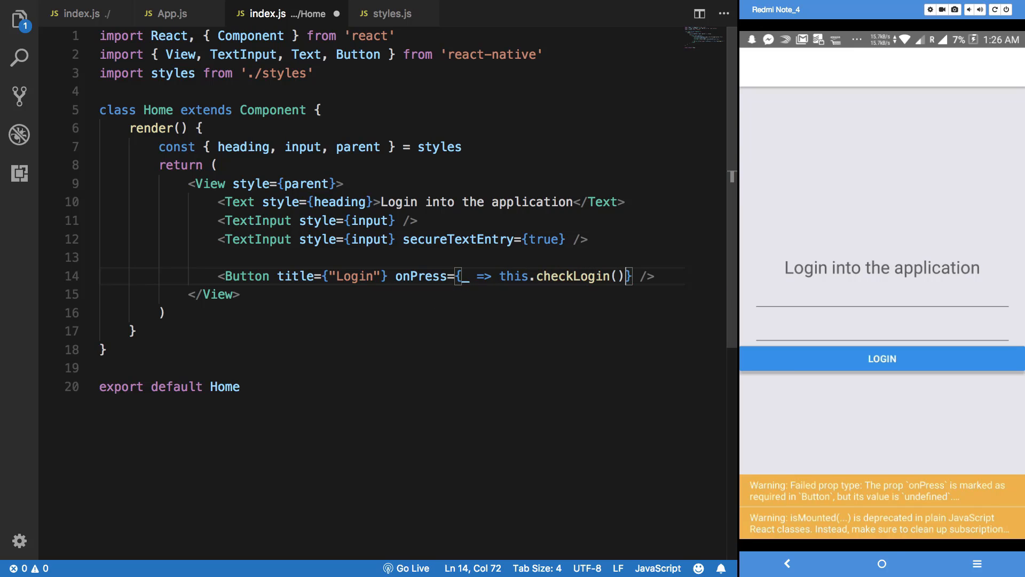
key("Enter")
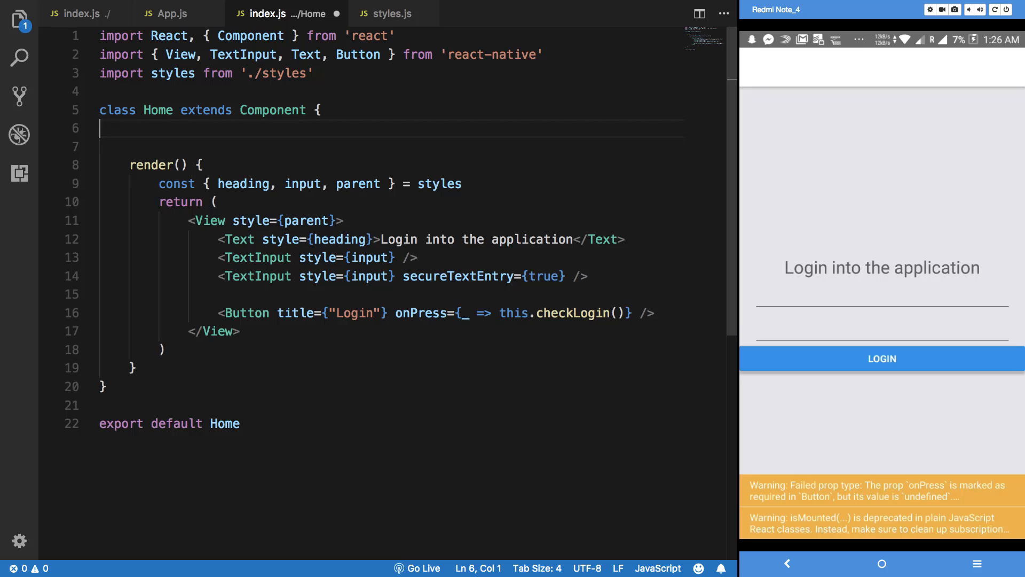
Step: Add checkLogin() destructuring username and password from this.state, with state initialised to empty strings
type("checkLogin()")
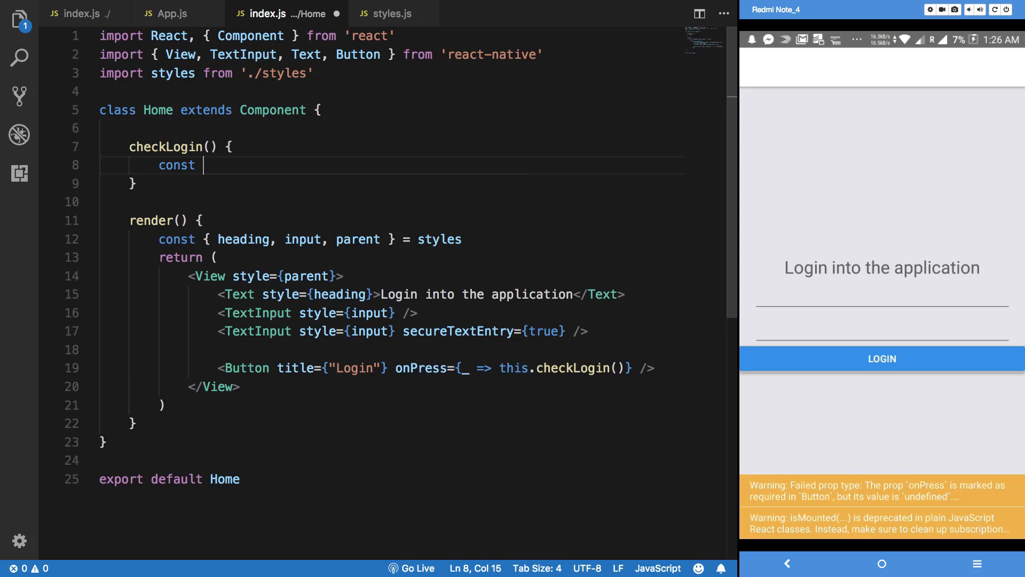
type("{ username, pa")
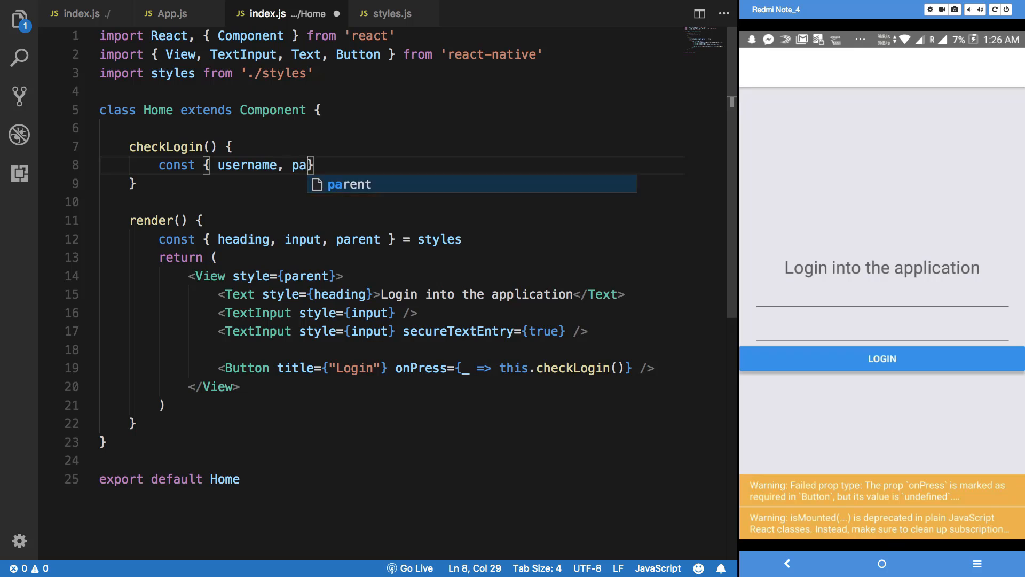
type("ssword")
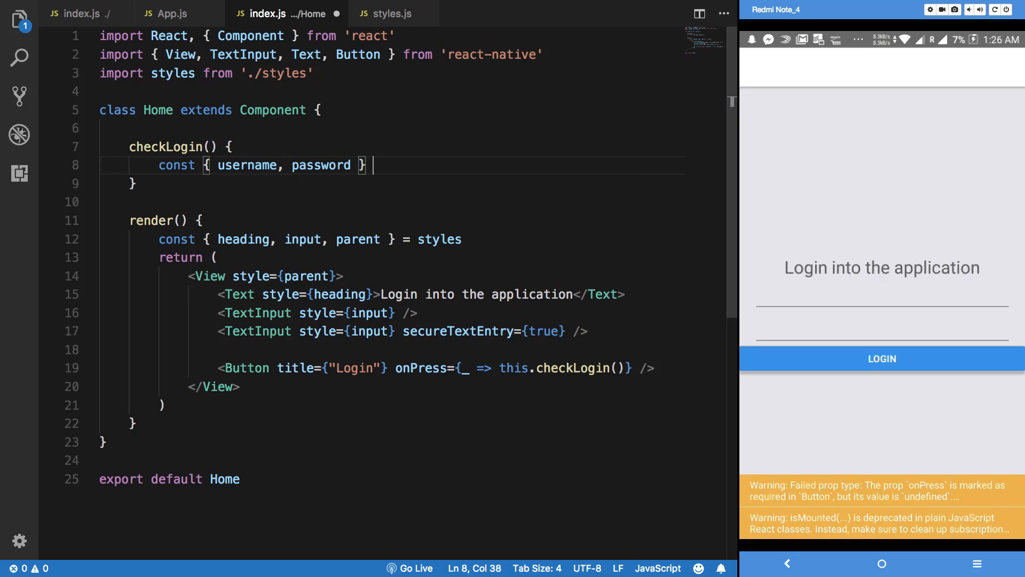
type("= this.stt")
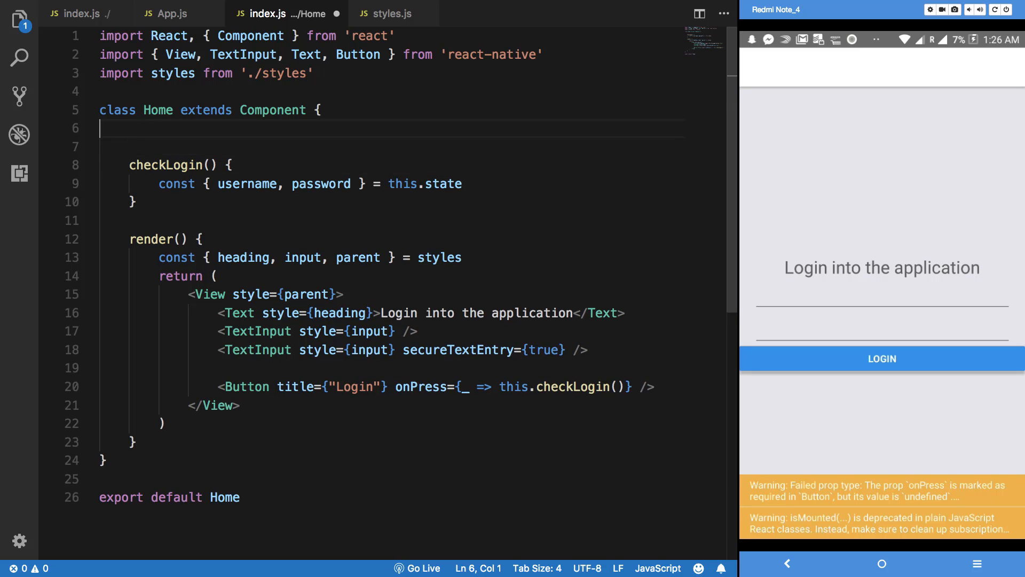
type("state = { }")
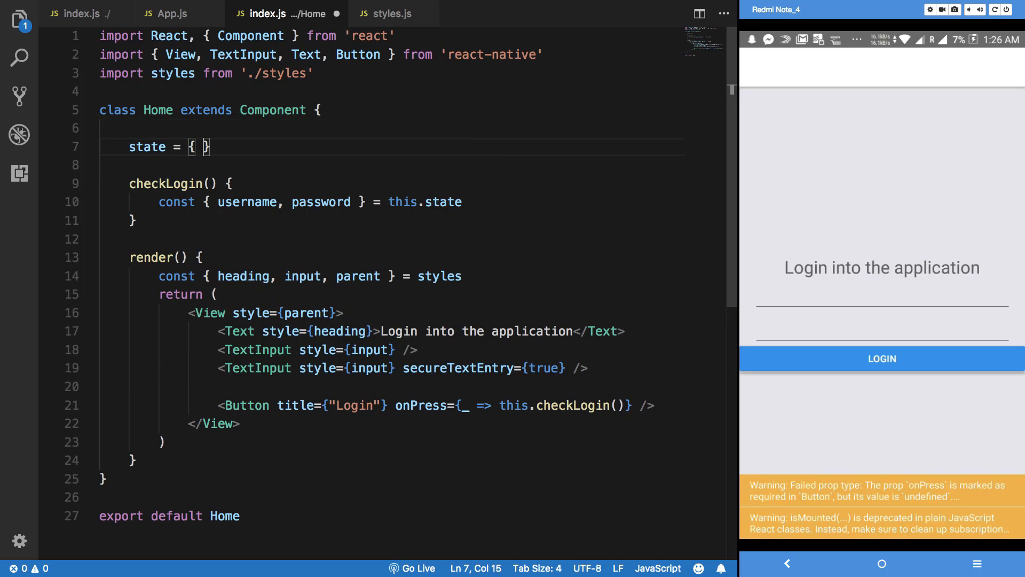
type("username: \"\", password: \"")
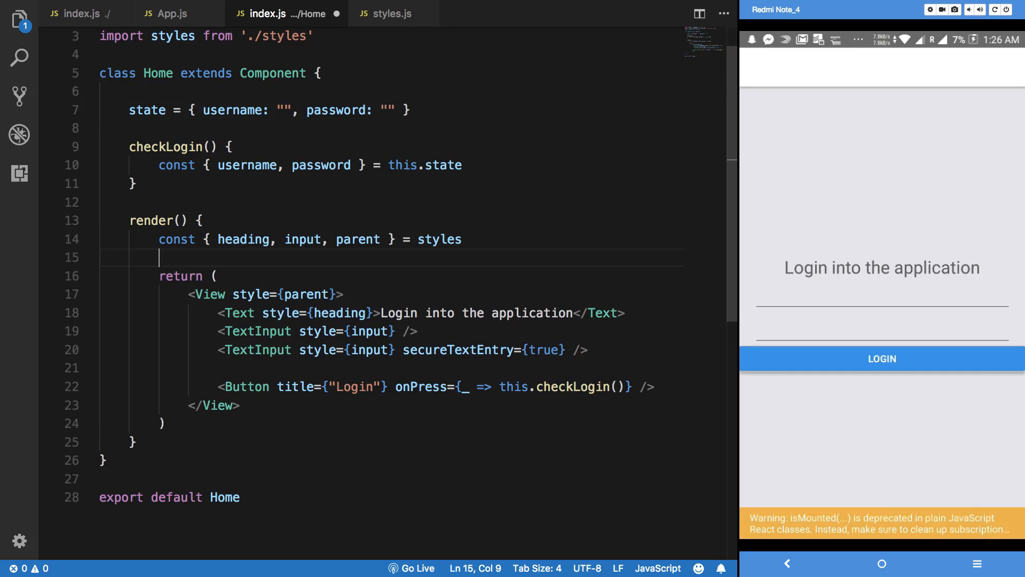
type("co")
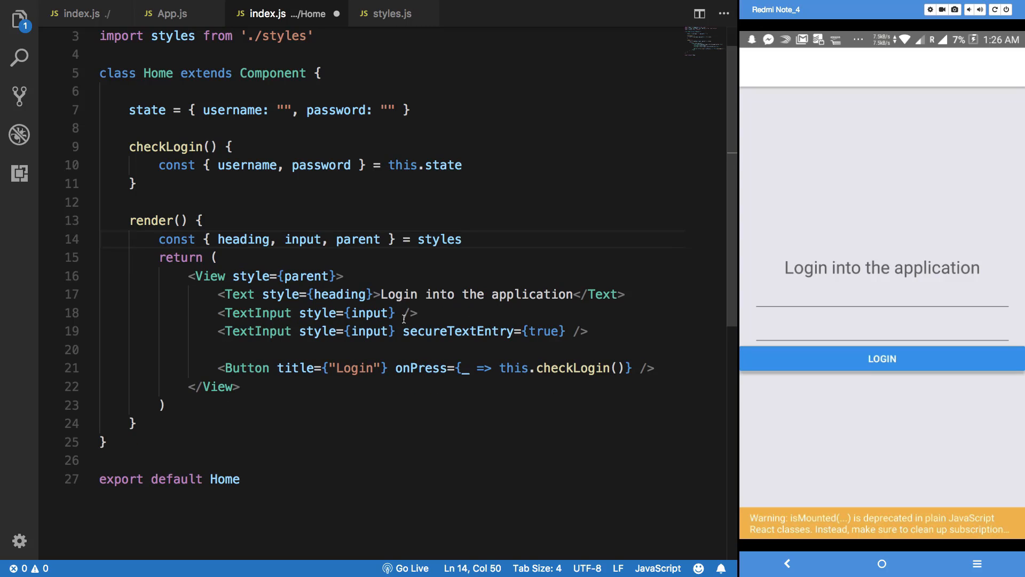
Step: Add placeholder="Username" to the first TextInput and placeholder="Password" to the second
type("placeholder=")
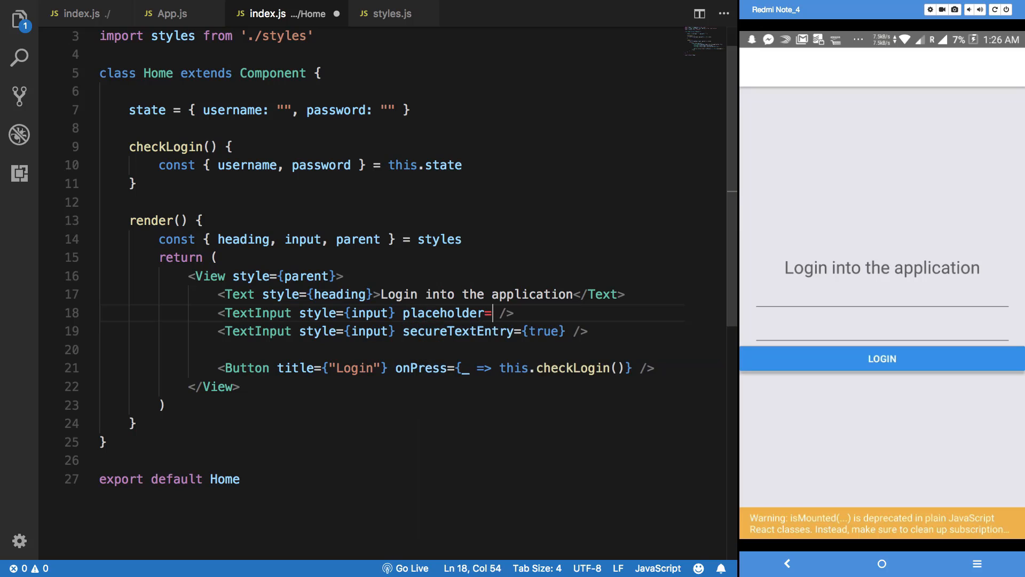
type("\"")
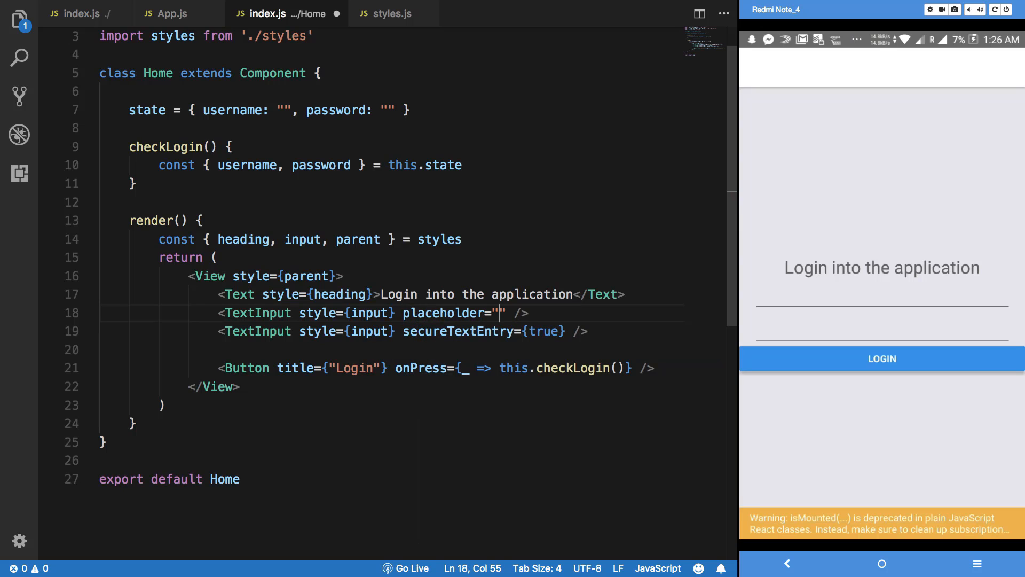
type("Username")
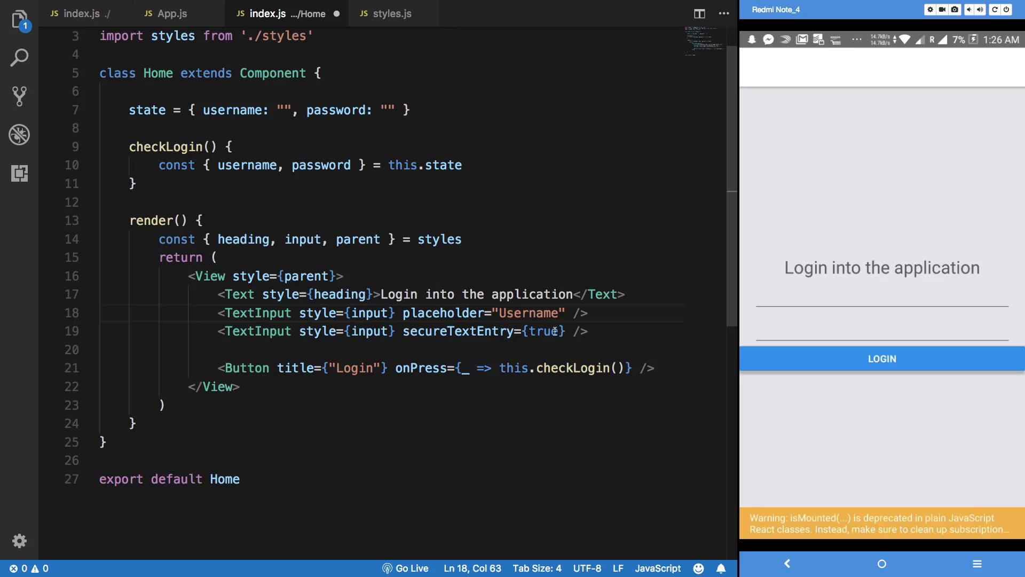
type("placeholder=\"Pas\"")
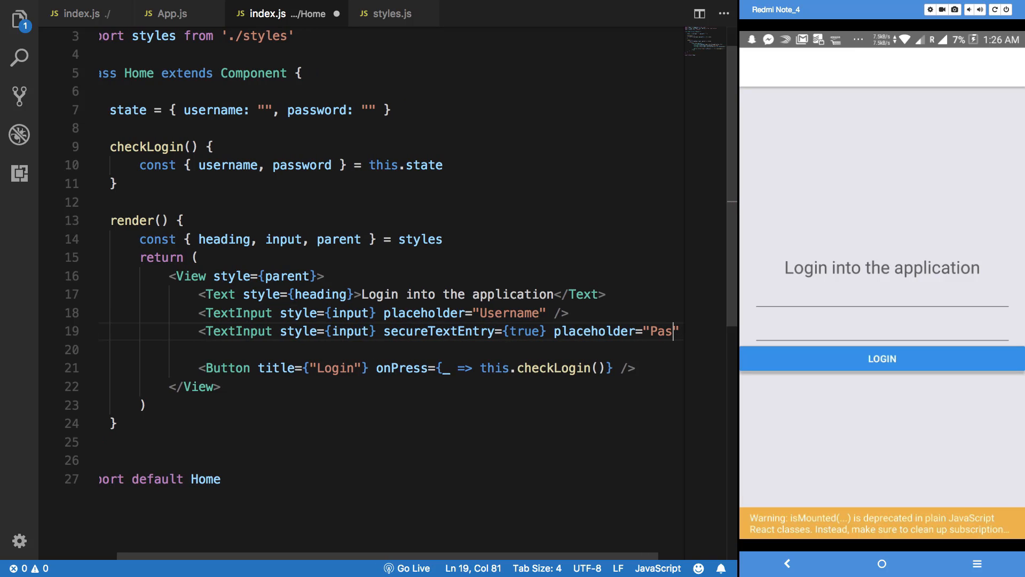
type("sword")
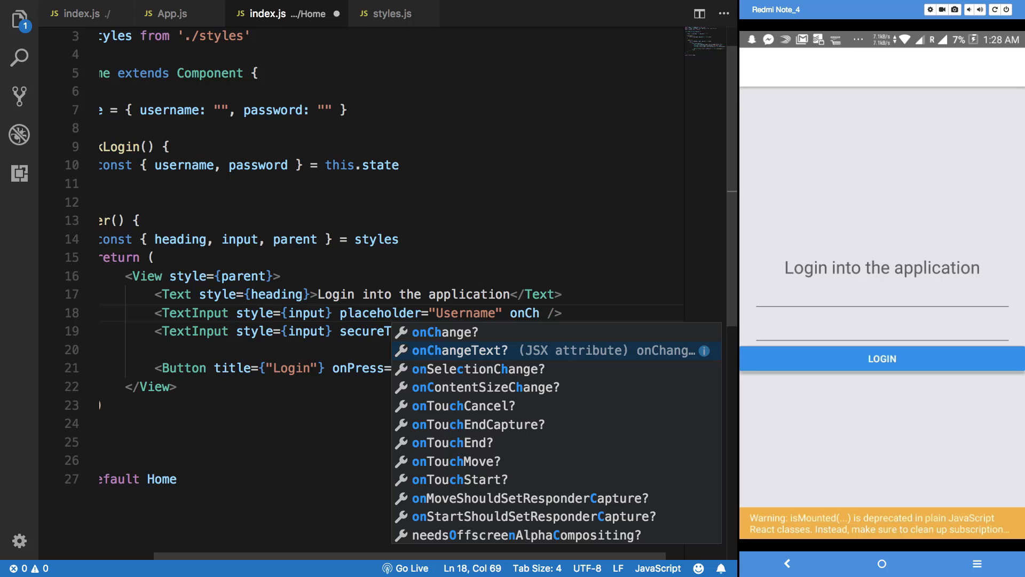
Step: Add onChangeText={text => this.setState({ username: text })} to the username TextInput
key("Escape")
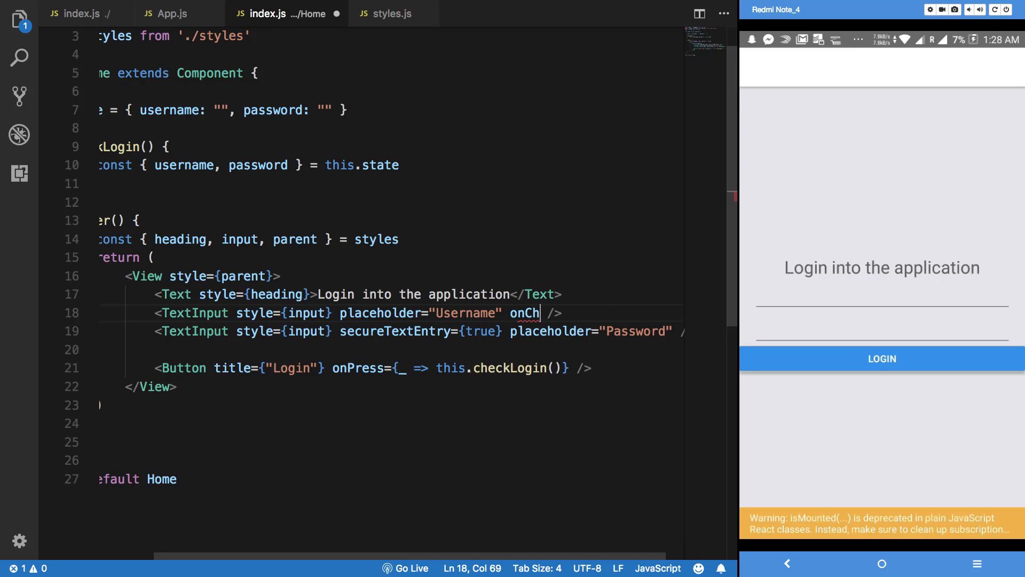
type("angeText}")
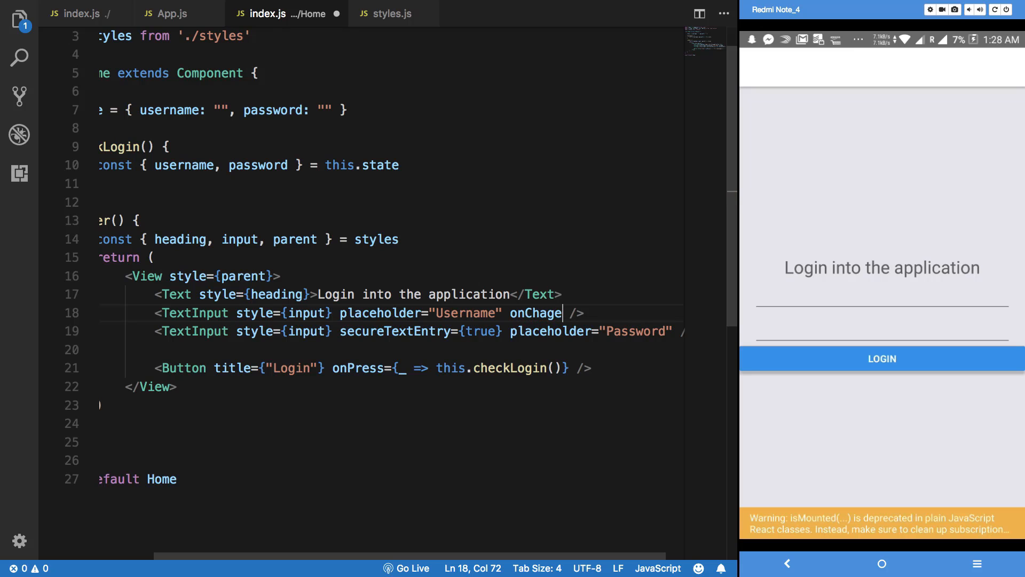
type("n")
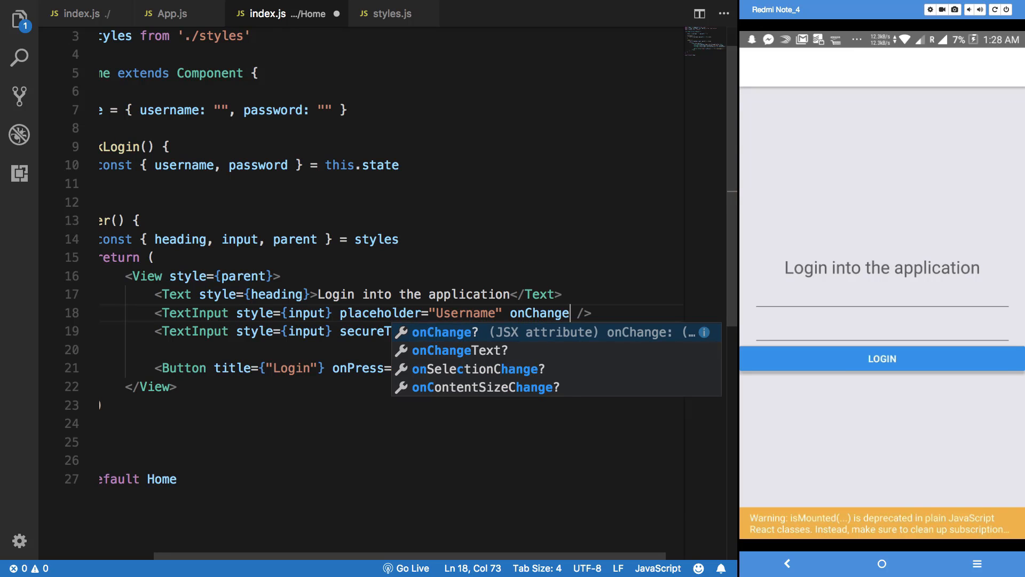
type("Tex")
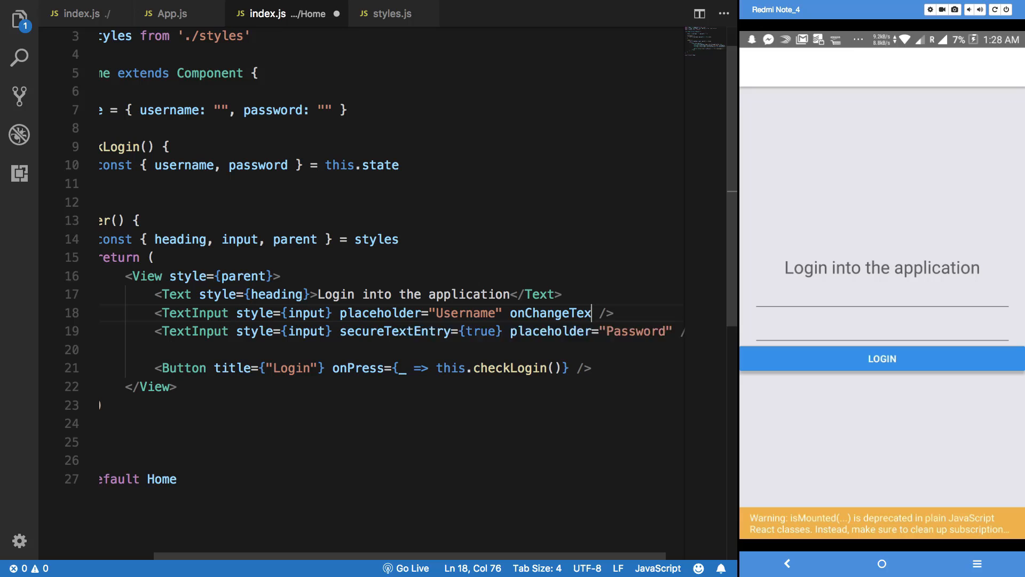
type("={}")
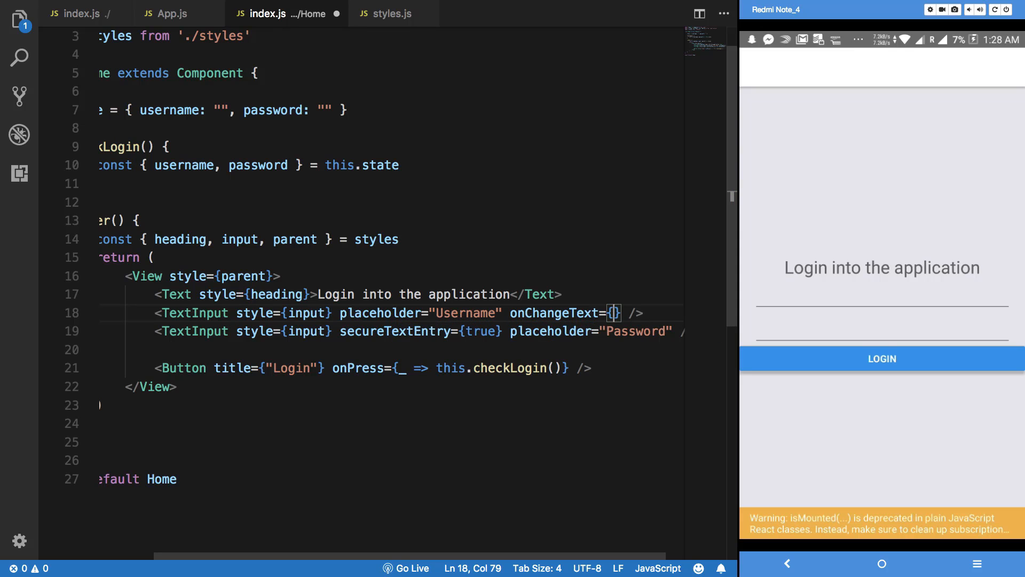
type("text => this.setState({")
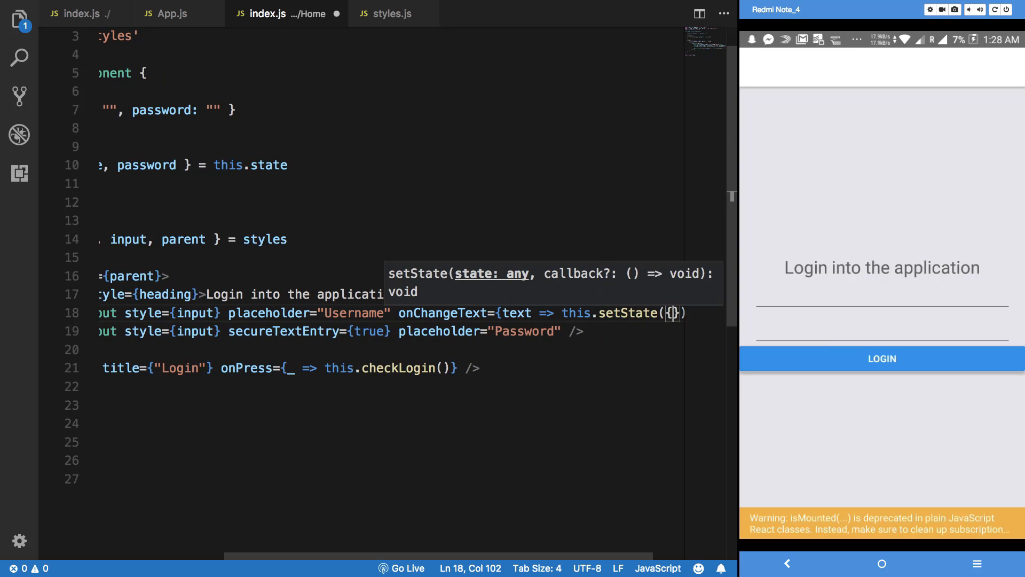
type("username: text")
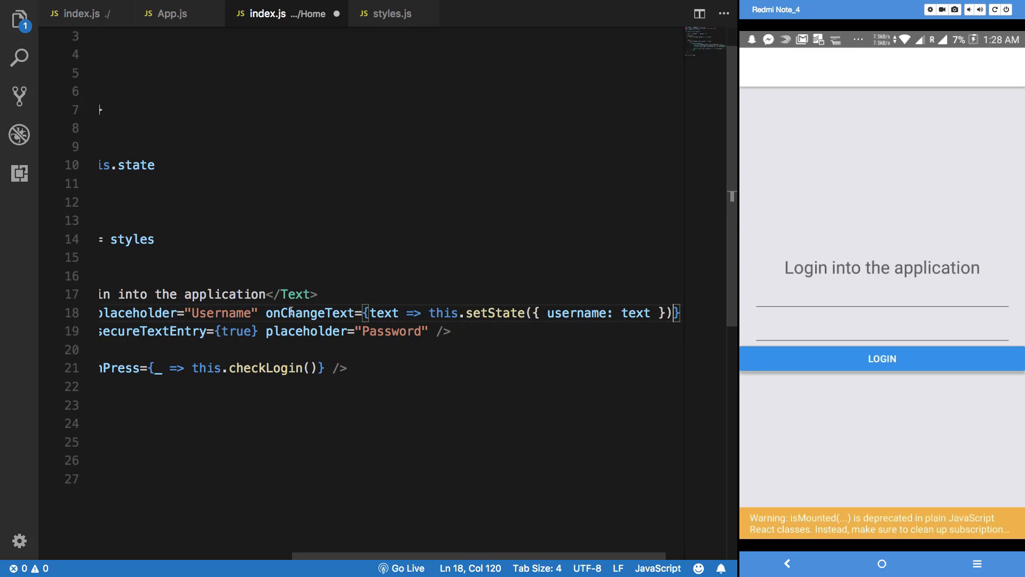
Step: Add a matching onChangeText handler saving the text to password state on the password TextInput
type("onCh")
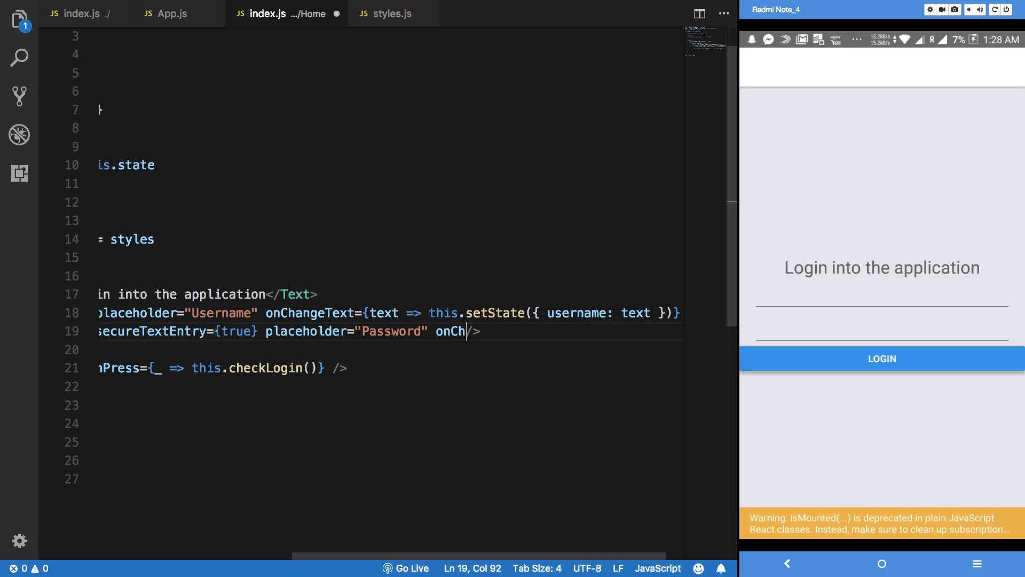
type("ageTex")
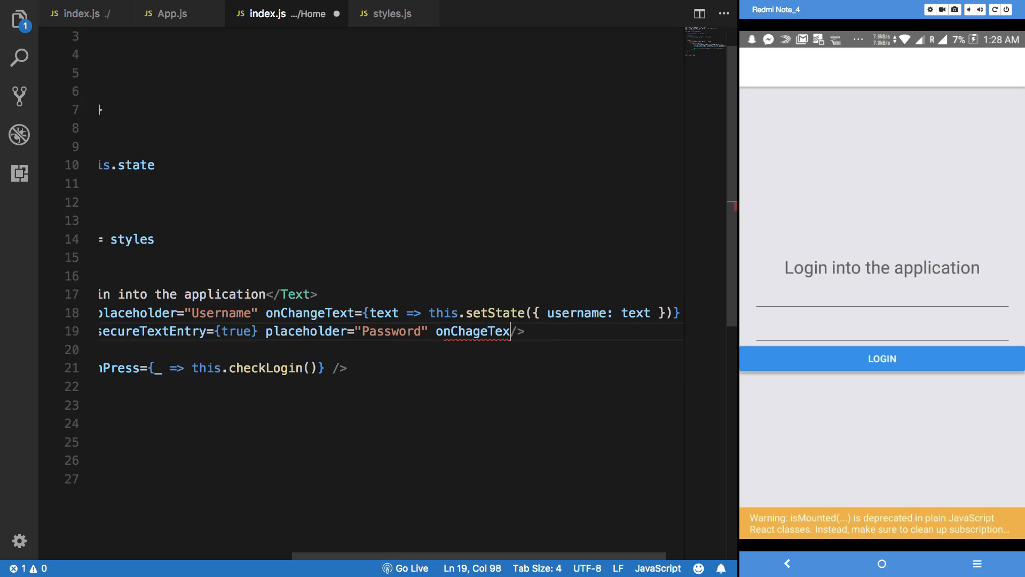
type("={ te")
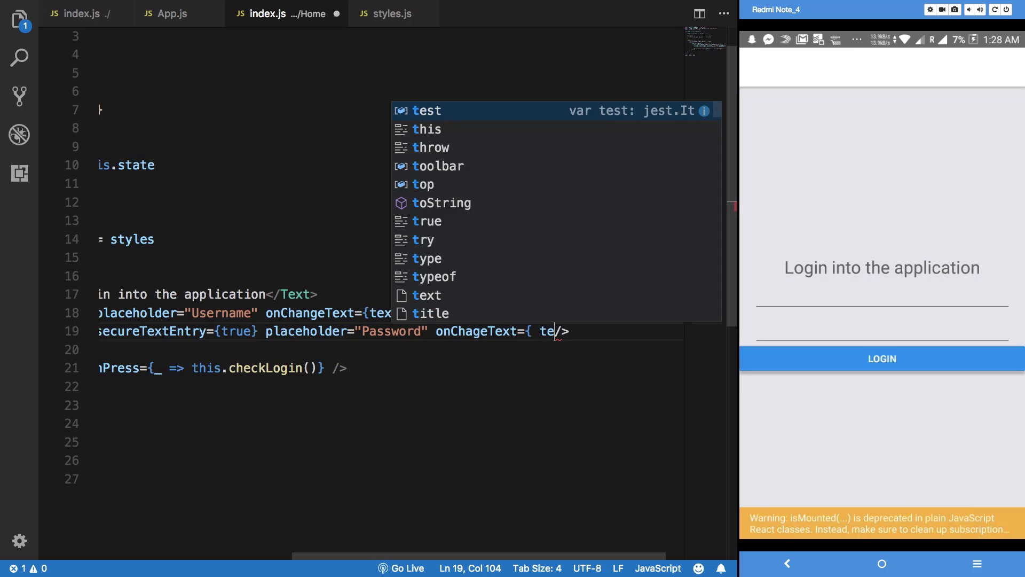
type("xt => this.setState({")
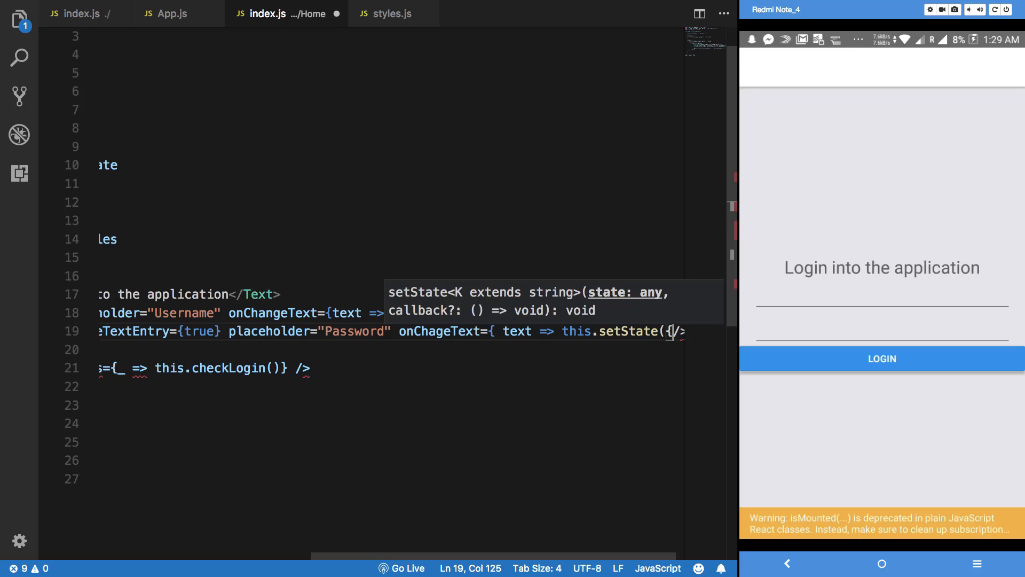
type("pass")
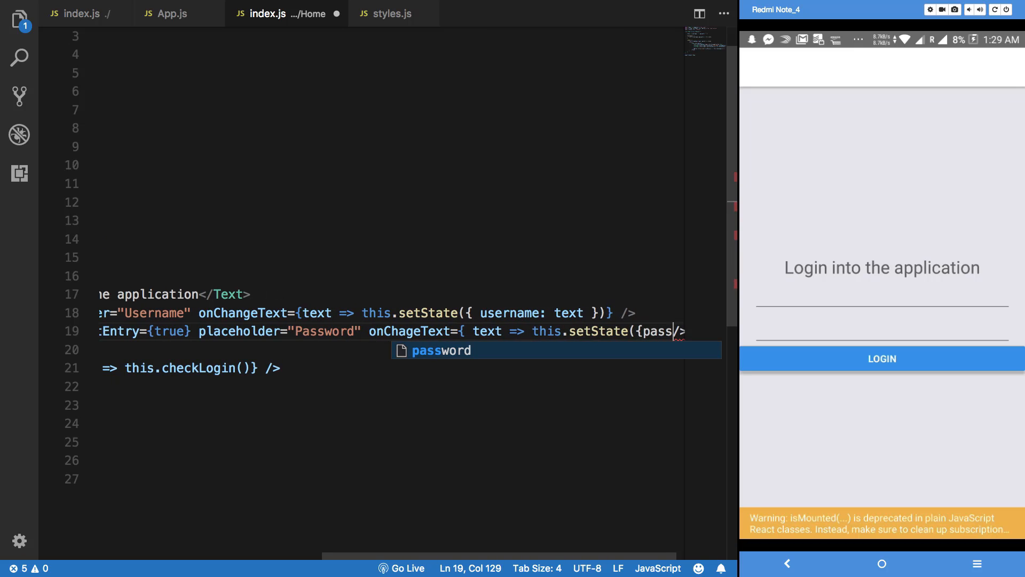
key("Tab")
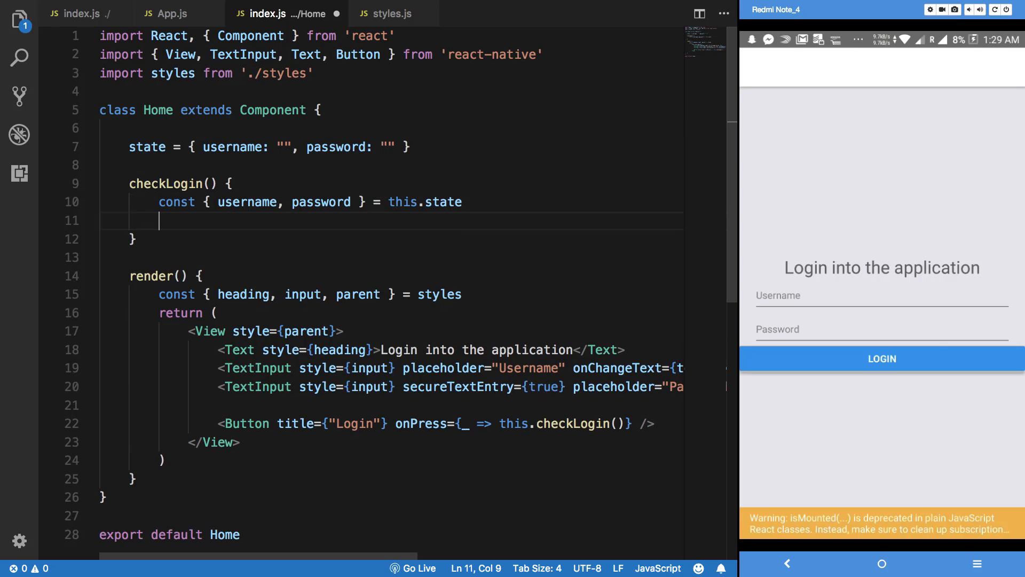
type("if(username == ''")
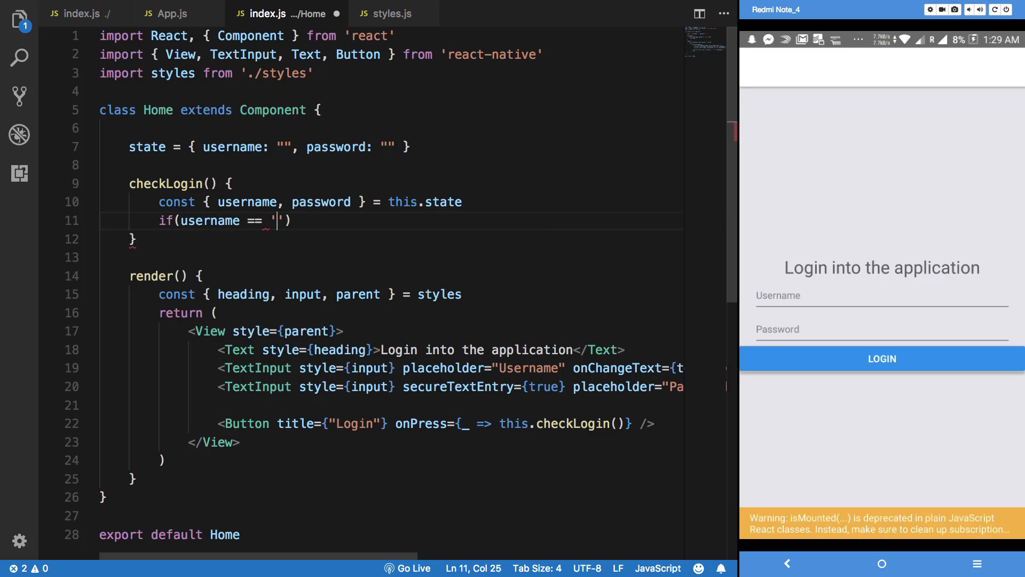
type("admin' || password == 'admin")
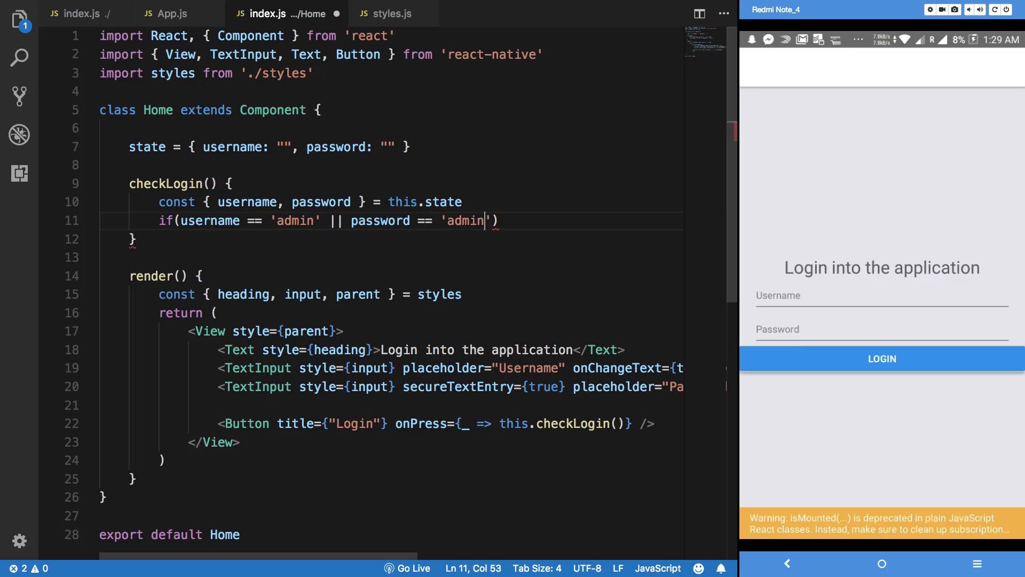
type("{")
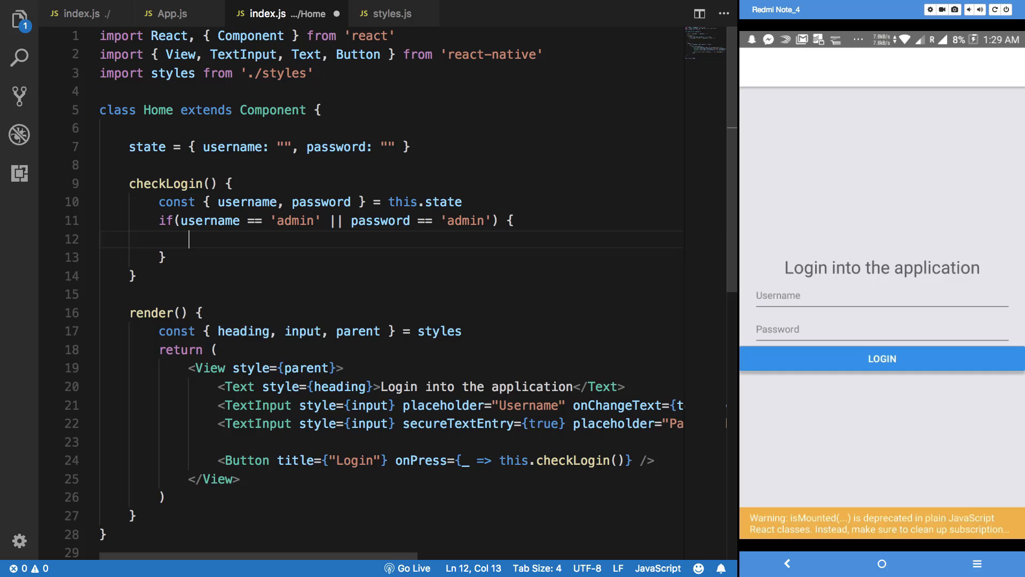
type("console.")
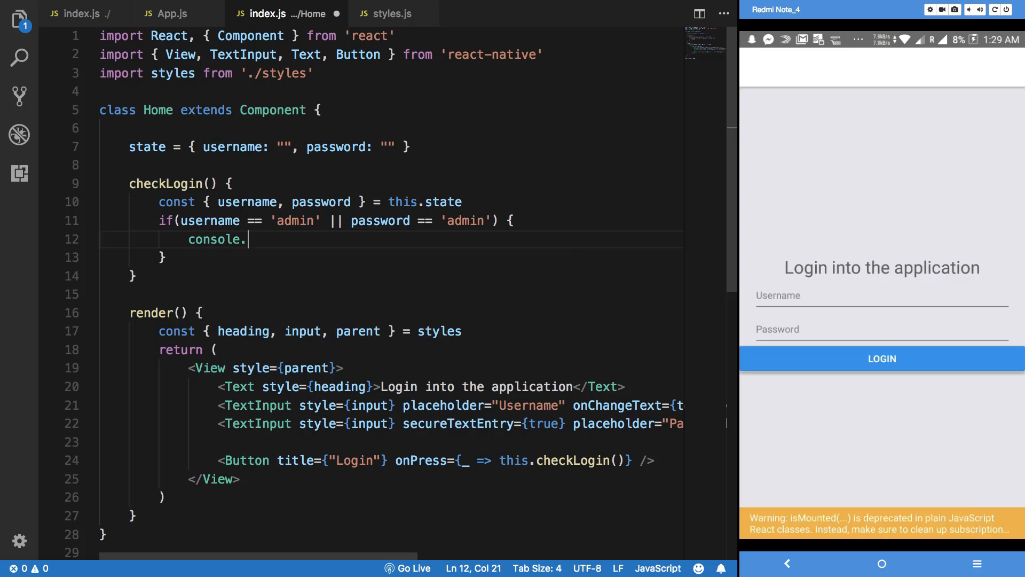
type("warn('')")
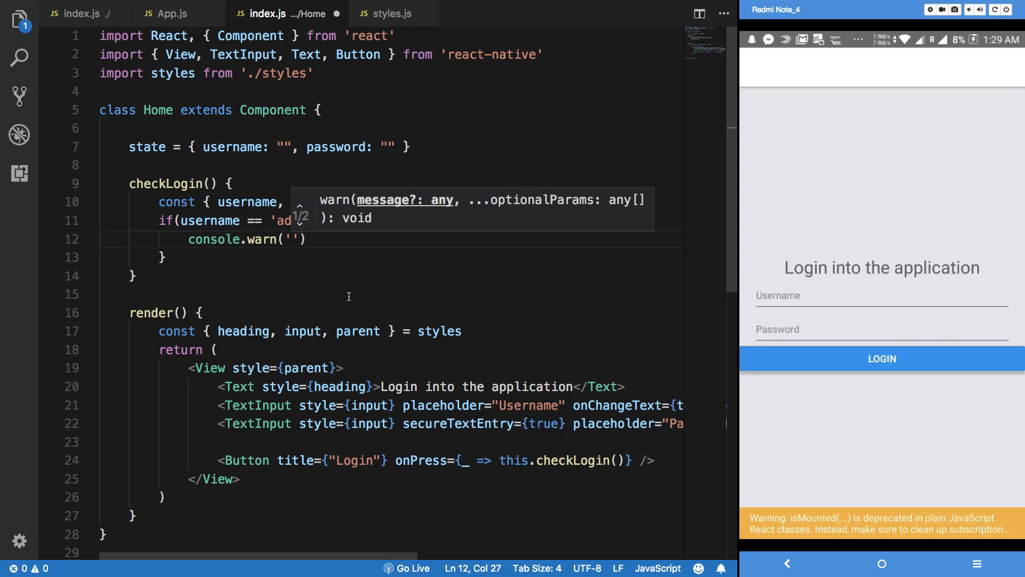
type("Login is ok")
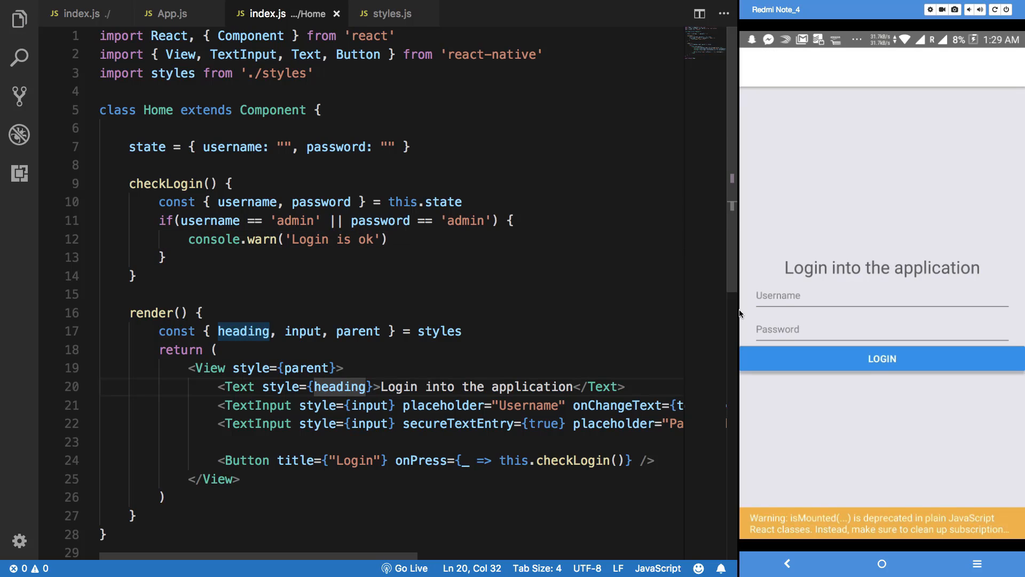
mouse_move(775, 298)
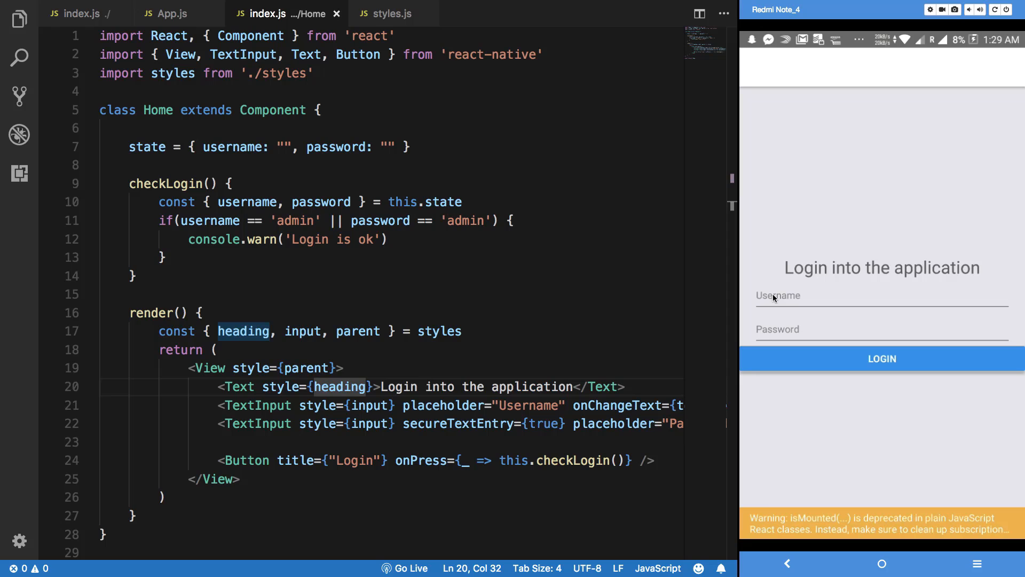
Step: Enter admin as the username and a password in the phone's login form
type("Admin")
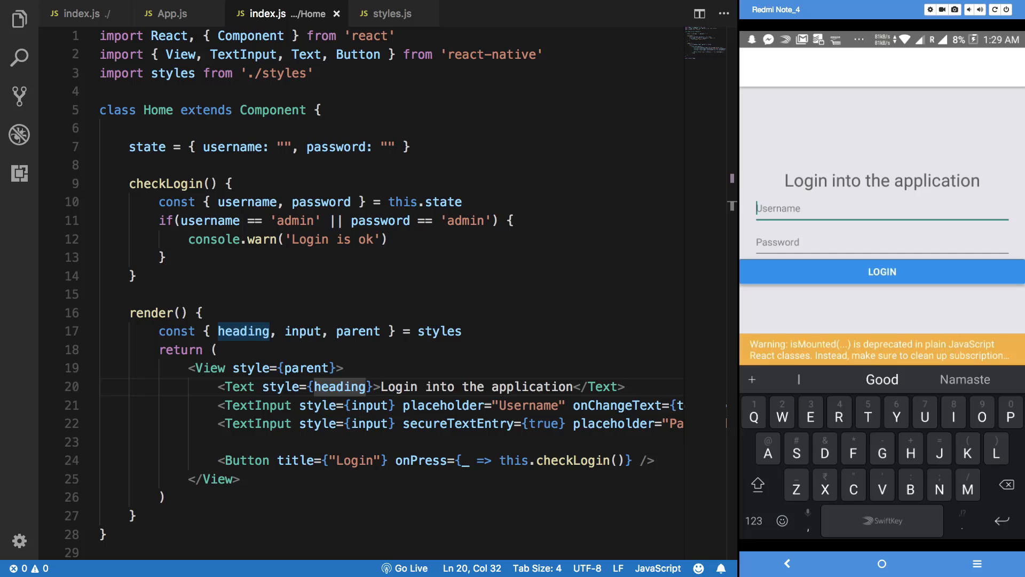
type("Admin")
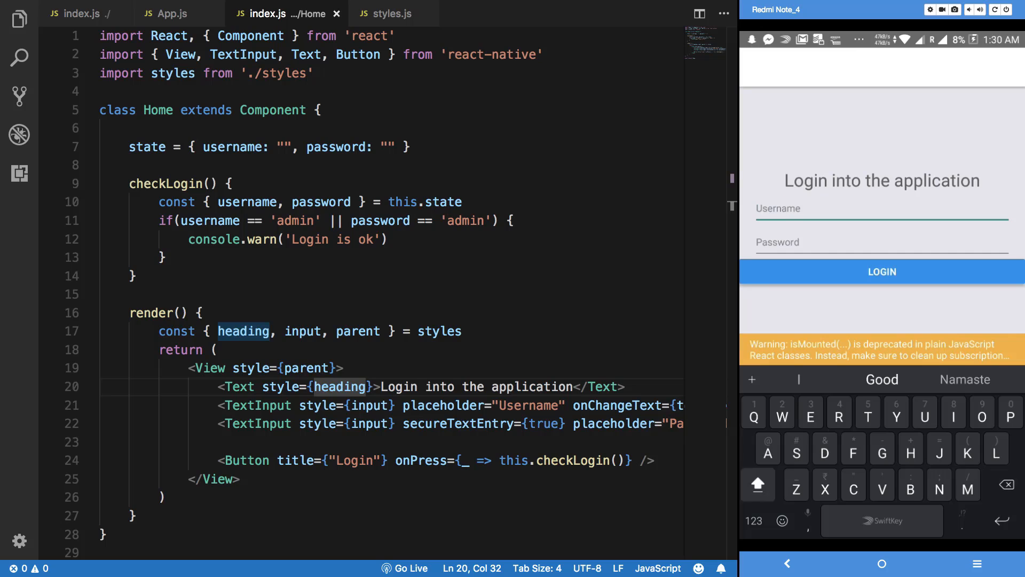
type("admin")
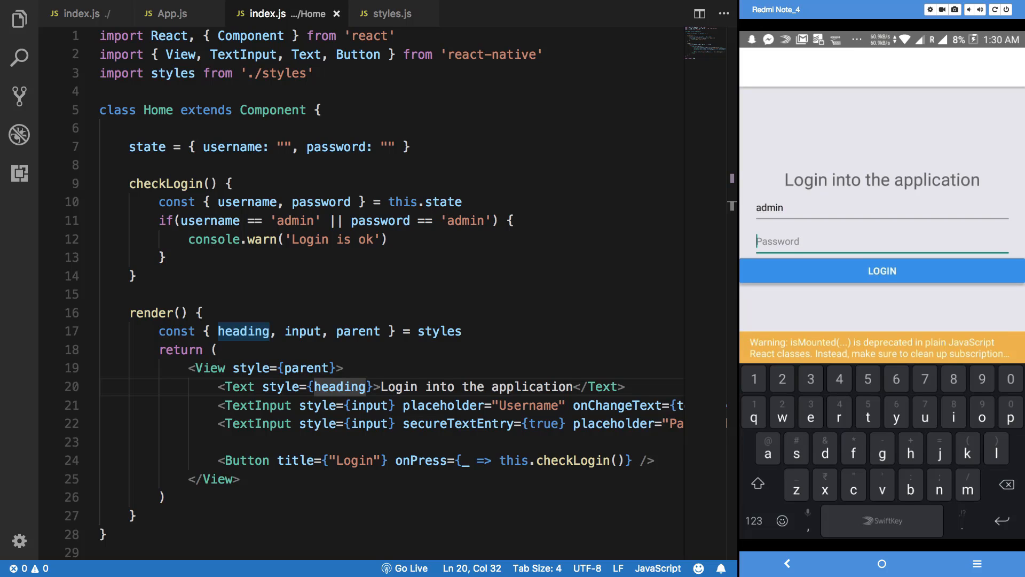
type("admin")
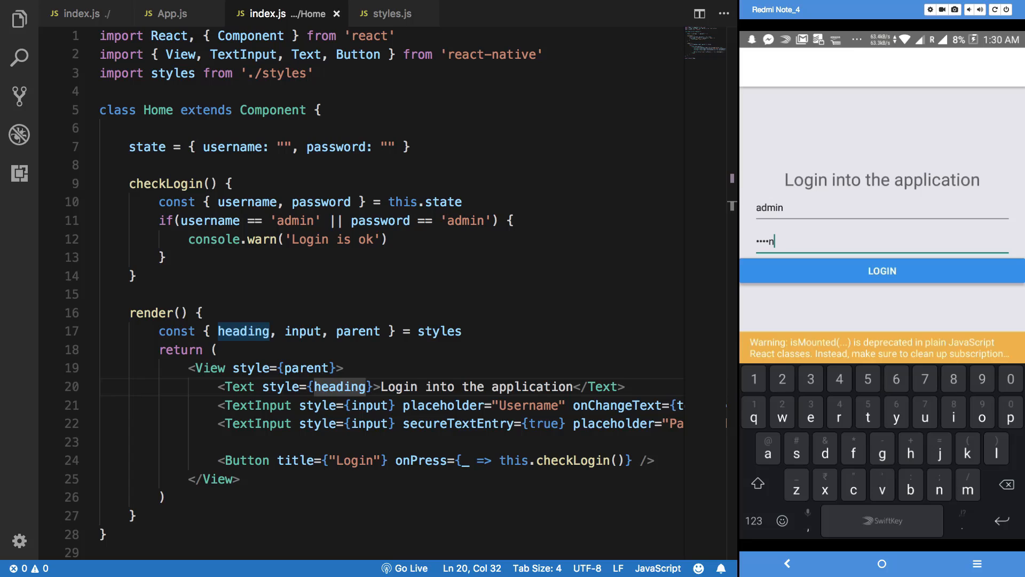
Step: Tap LOGIN repeatedly, altering the password, and watch 'Login is ok' warnings pile up
left_click(881, 270)
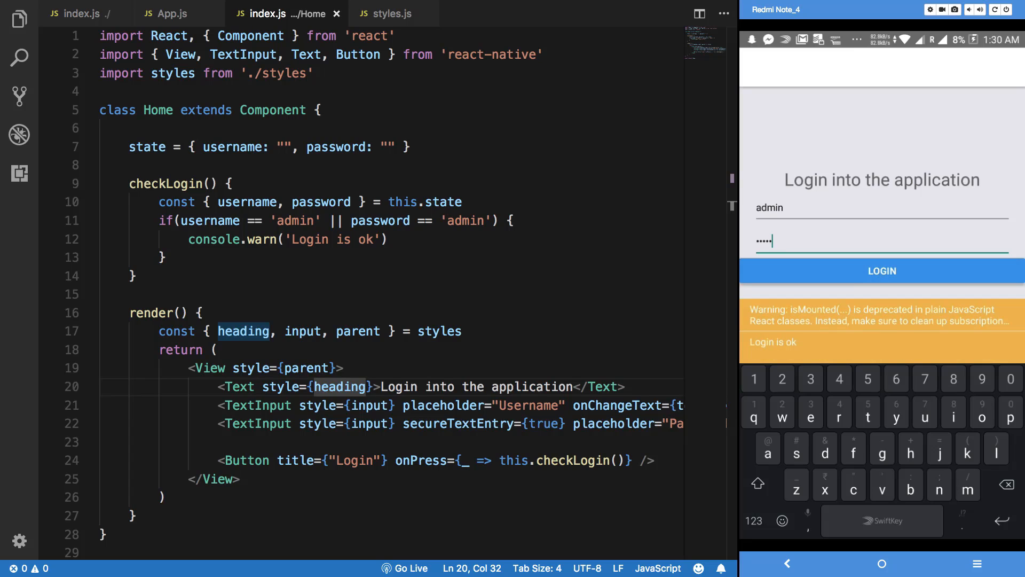
left_click(881, 270)
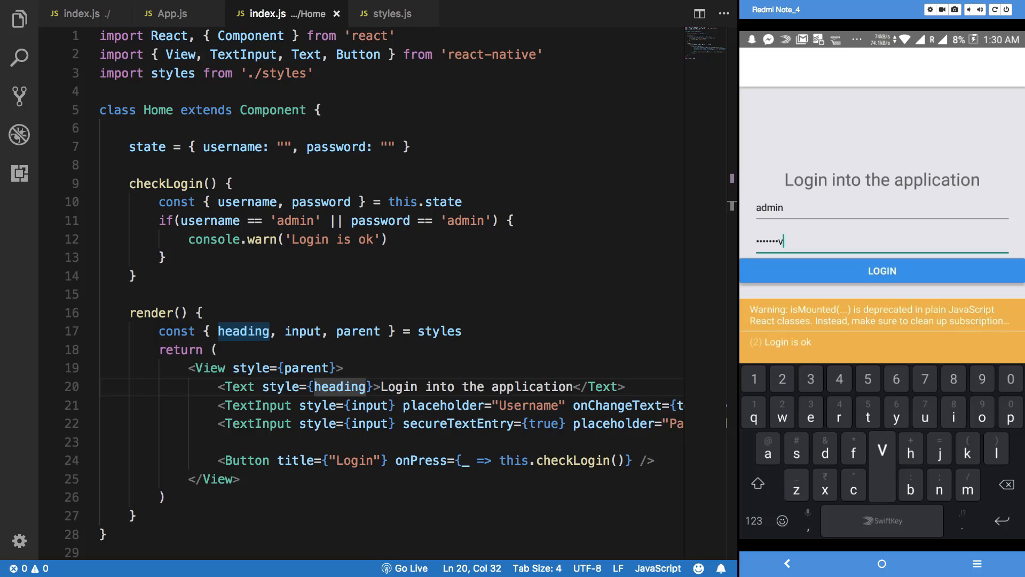
type("g")
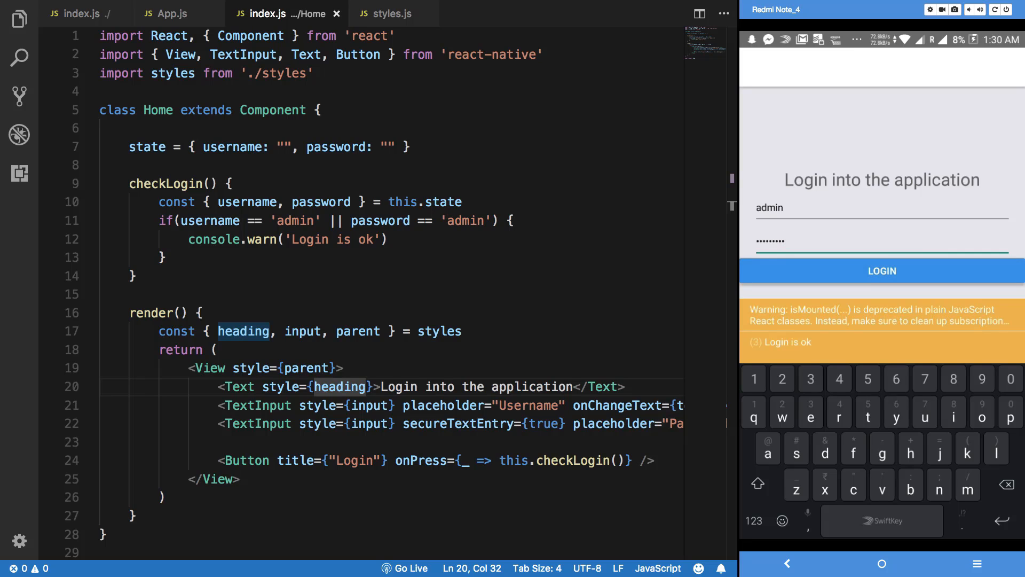
left_click(882, 270)
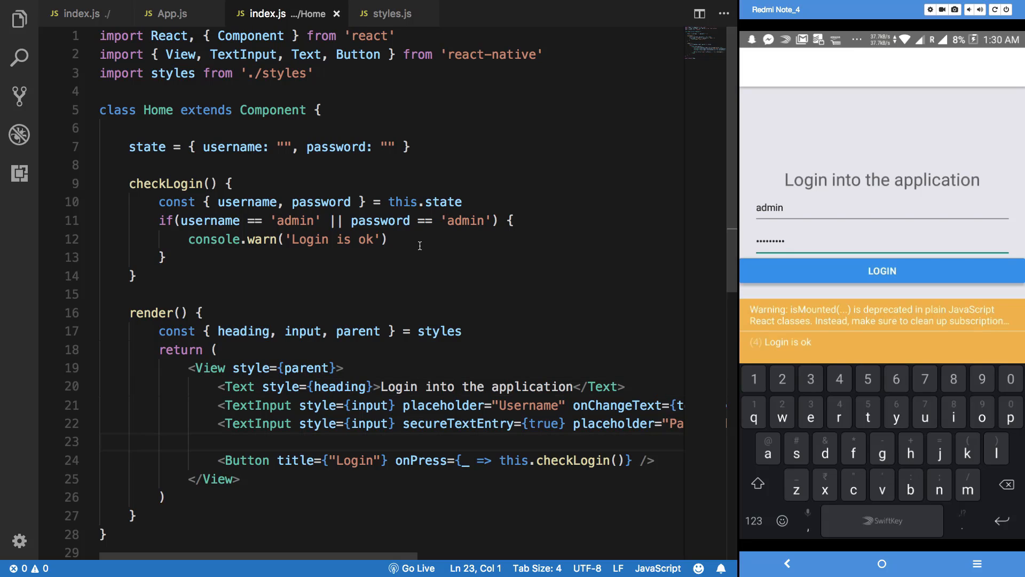
Step: Change || to && in the admin check and add console.warn(username, password) to checkLogin
double_click(333, 220)
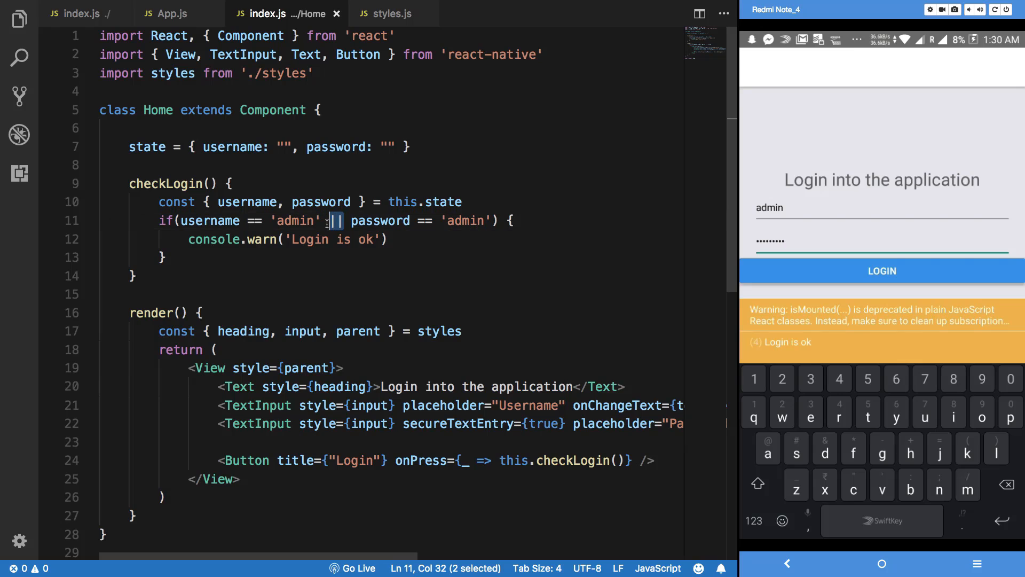
type("&&")
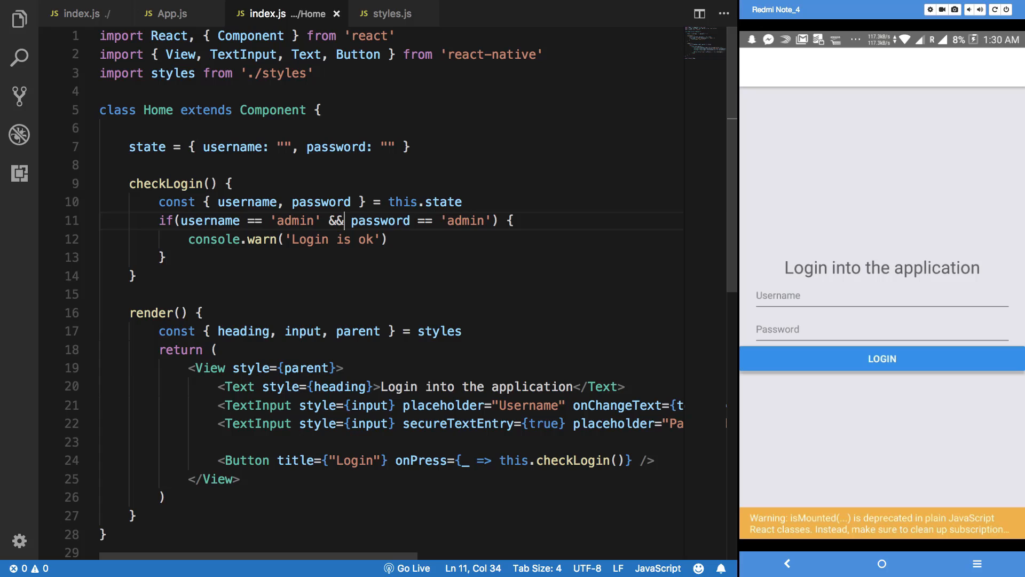
left_click(880, 294)
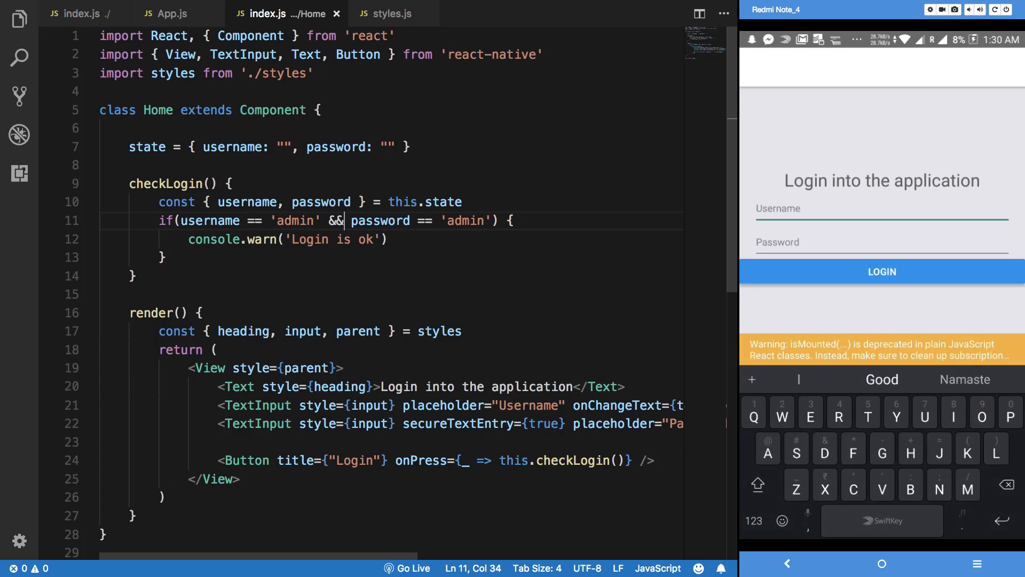
type("admin")
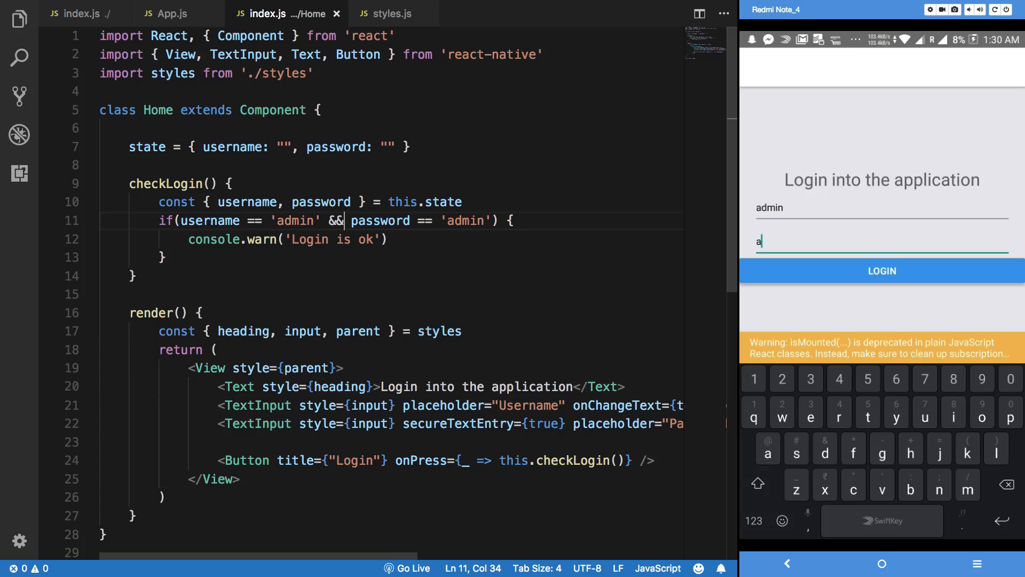
type("dmin")
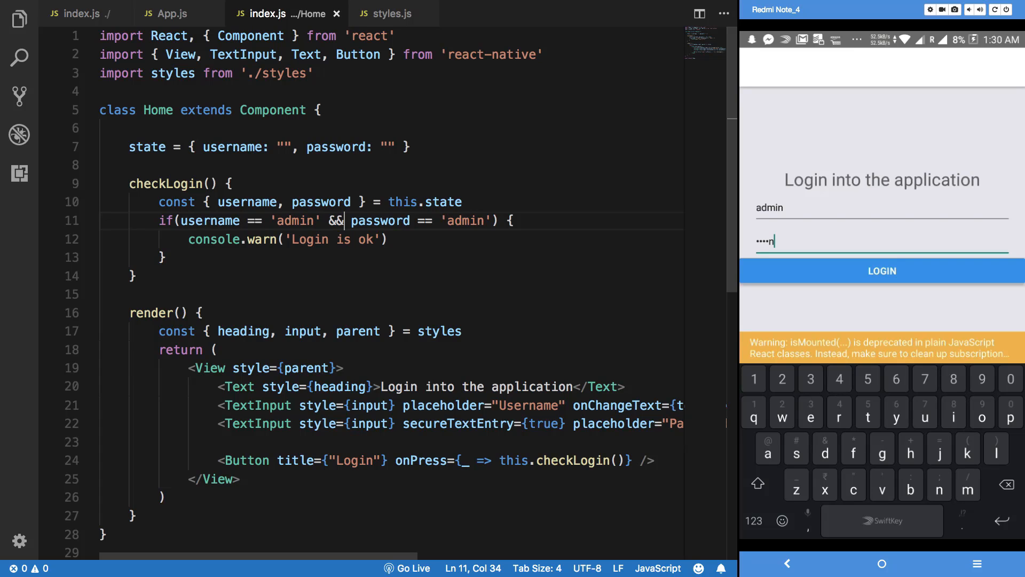
key("backspace")
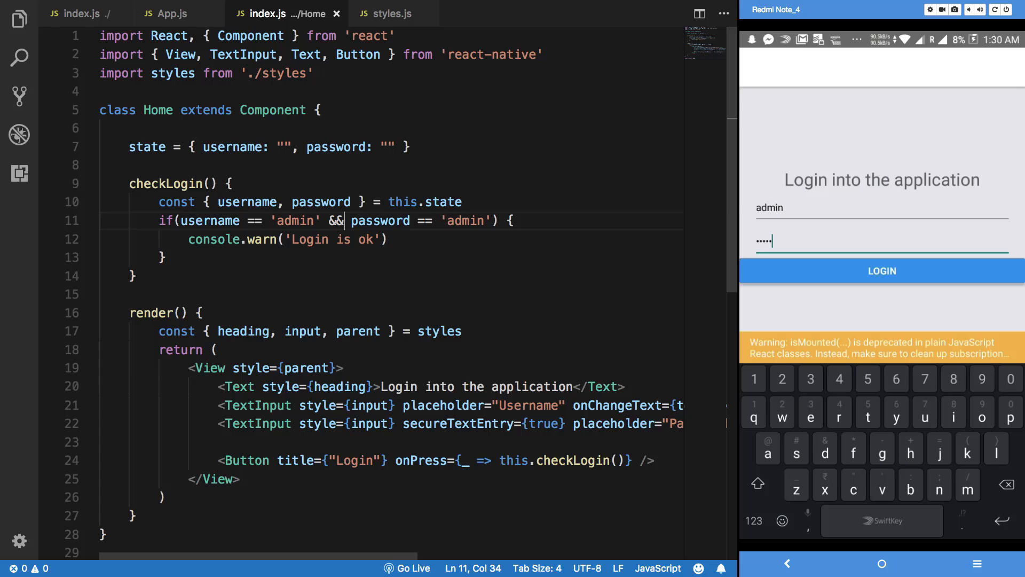
type("console.warn(username, password)")
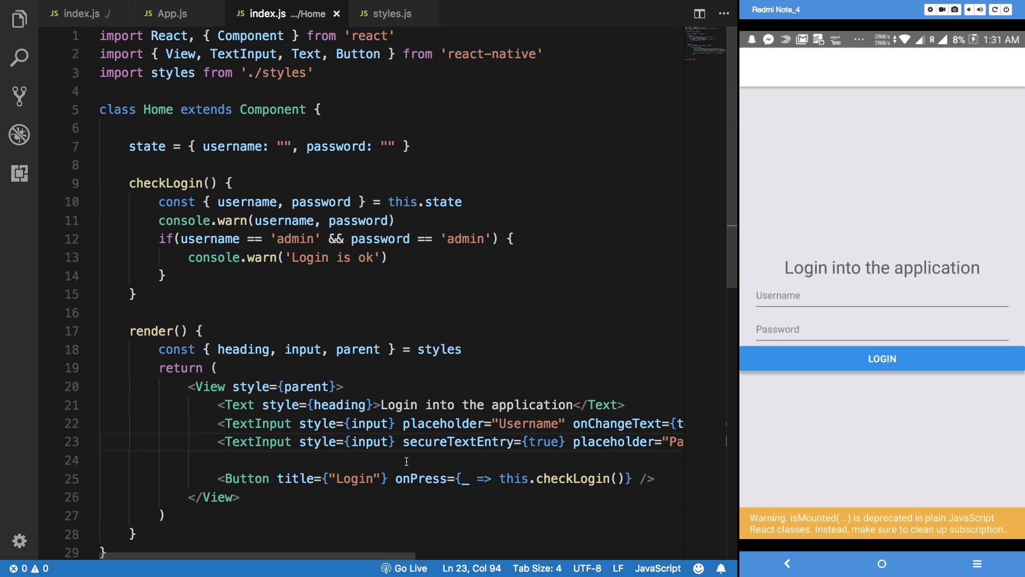
Step: Enter admin credentials on the phone, tap LOGIN, and read the logged credential warnings
type("a")
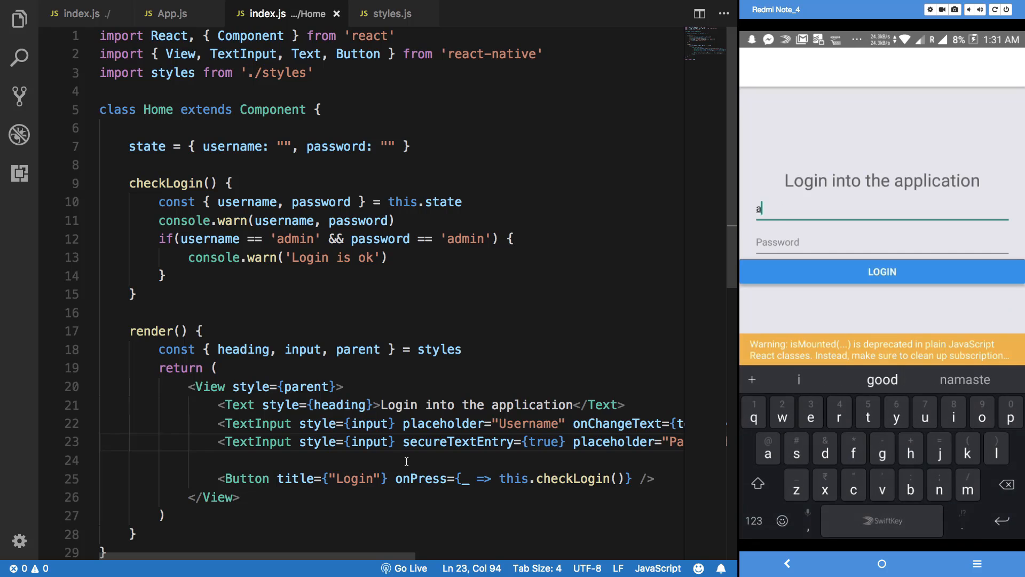
type("dmin")
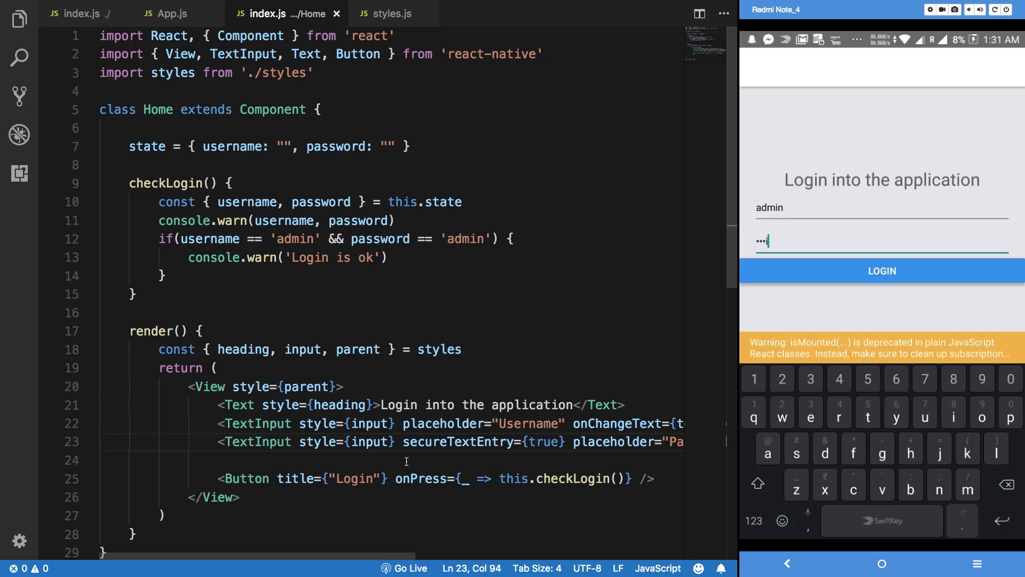
left_click(880, 270)
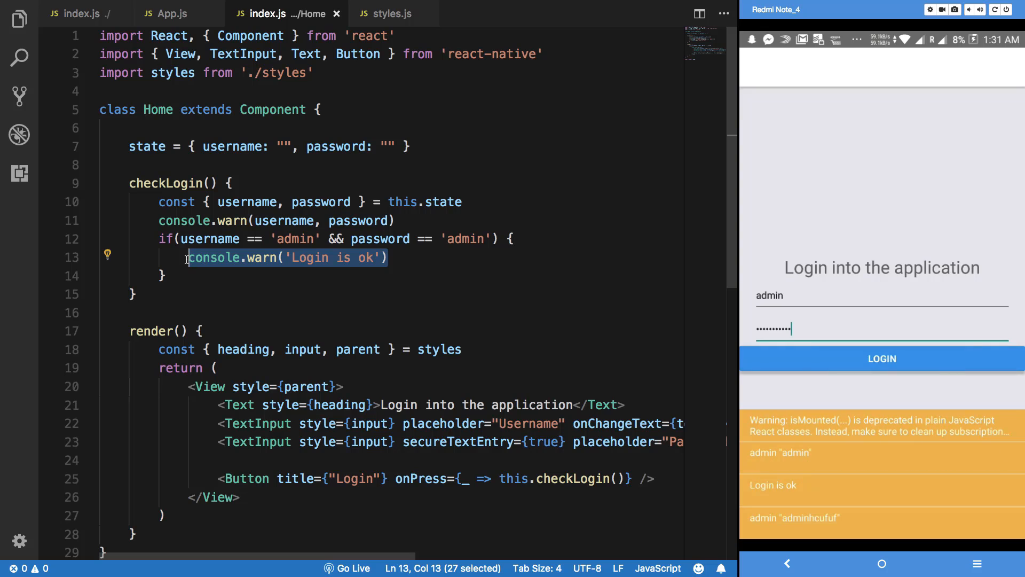
Step: Replace the 'Login is ok' warning with a redirect-to-Dashboard comment and add a 'something wrong' else comment
type("//")
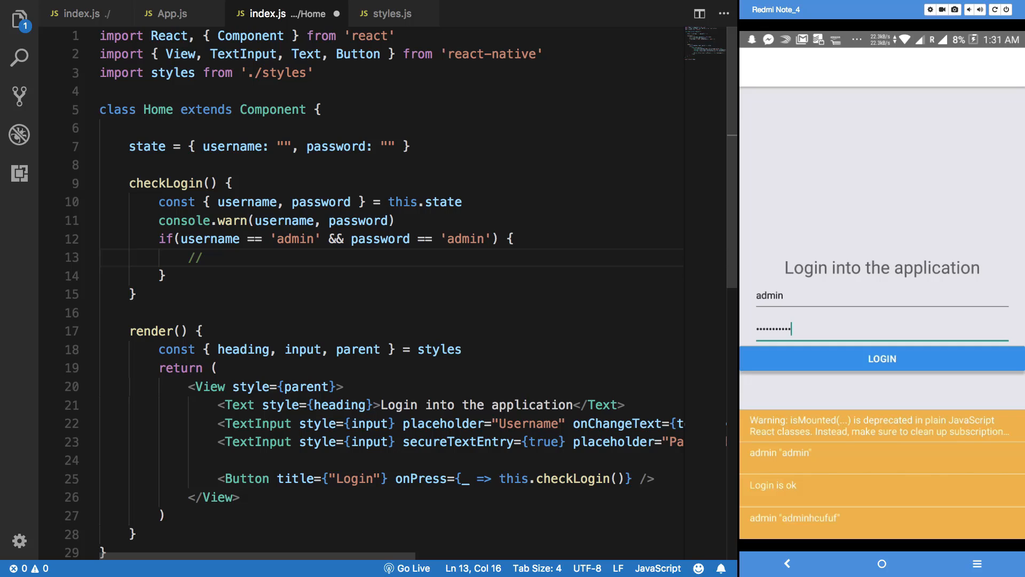
type("redirect o")
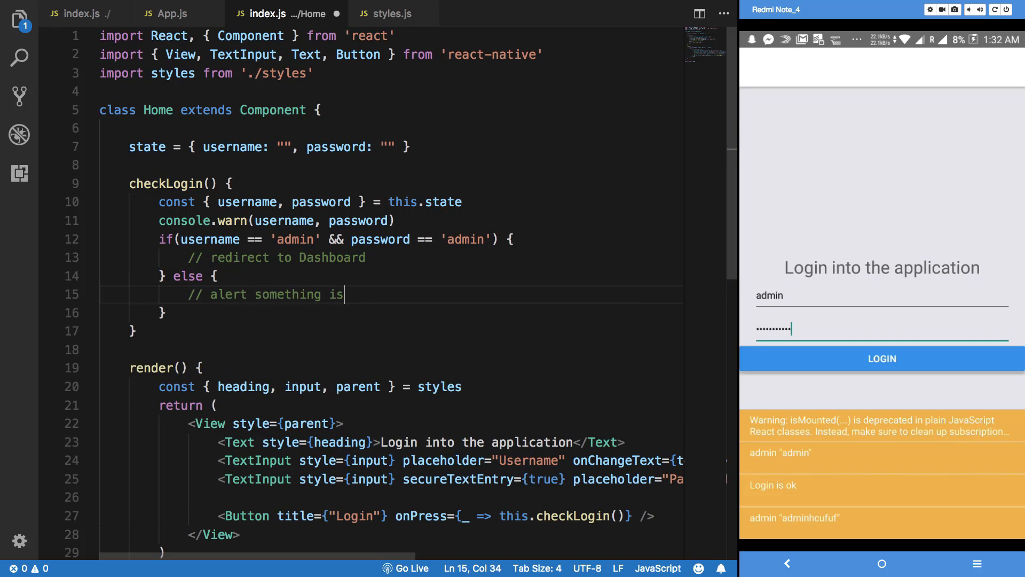
type("wrong")
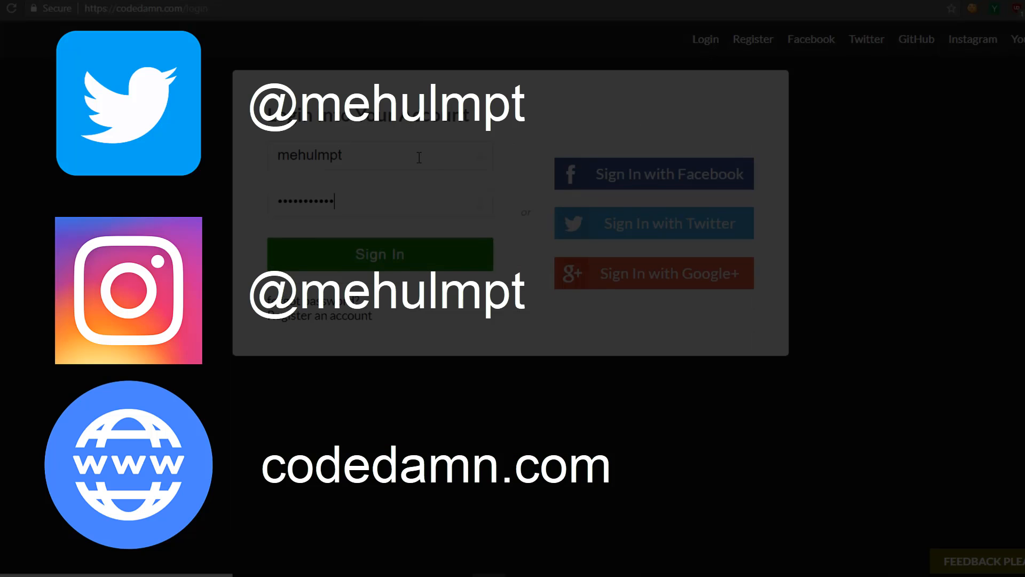
Step: Sign in on codedamn.com and enter 'Yes' as the first quiz option
left_click(379, 254)
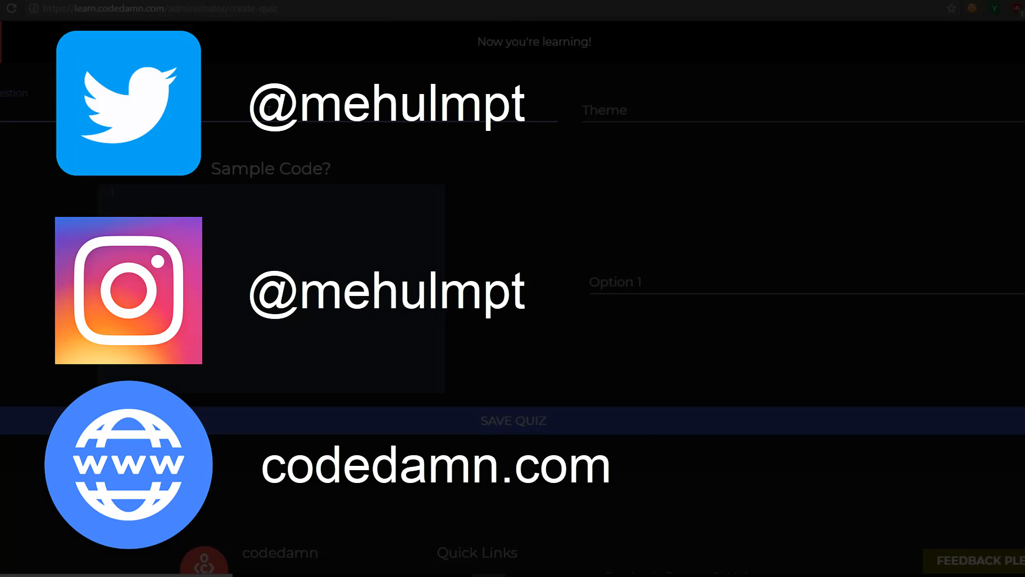
type("Yes")
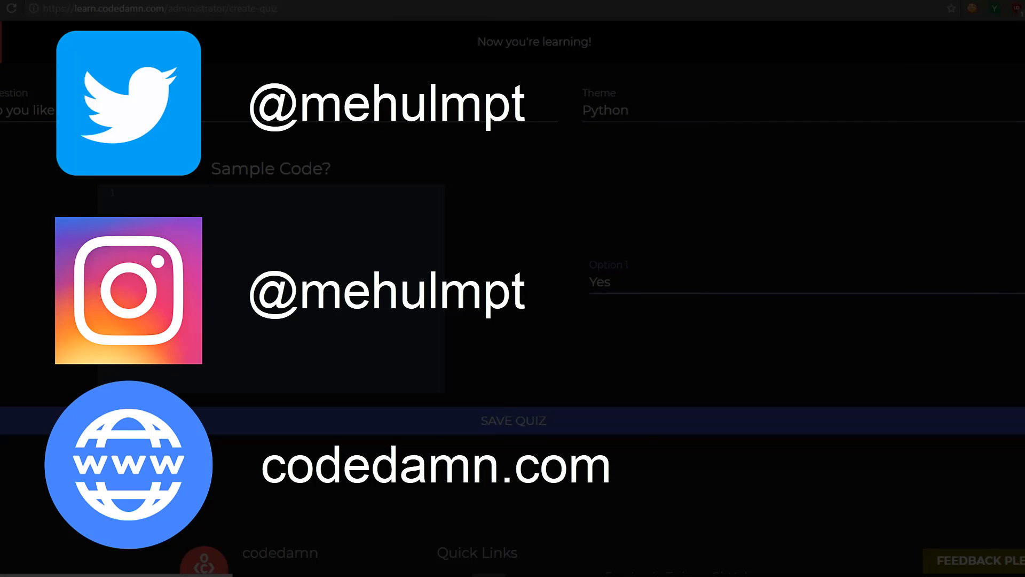